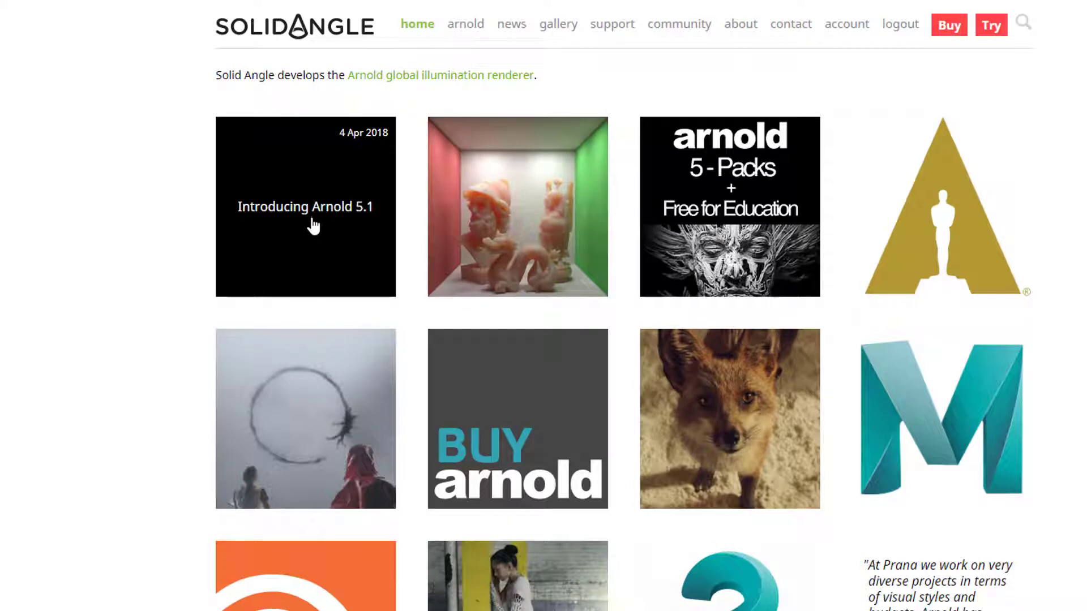
- Open the 'Introducing Arnold 5.1' news article from the Solid Angle home page
left_click(304, 207)
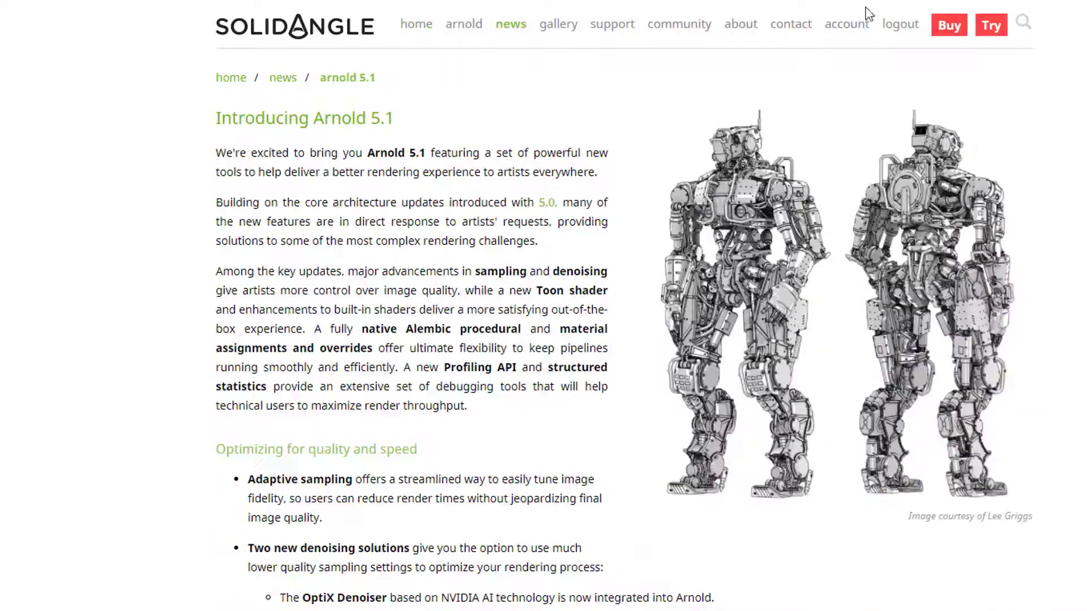
mouse_move(850, 368)
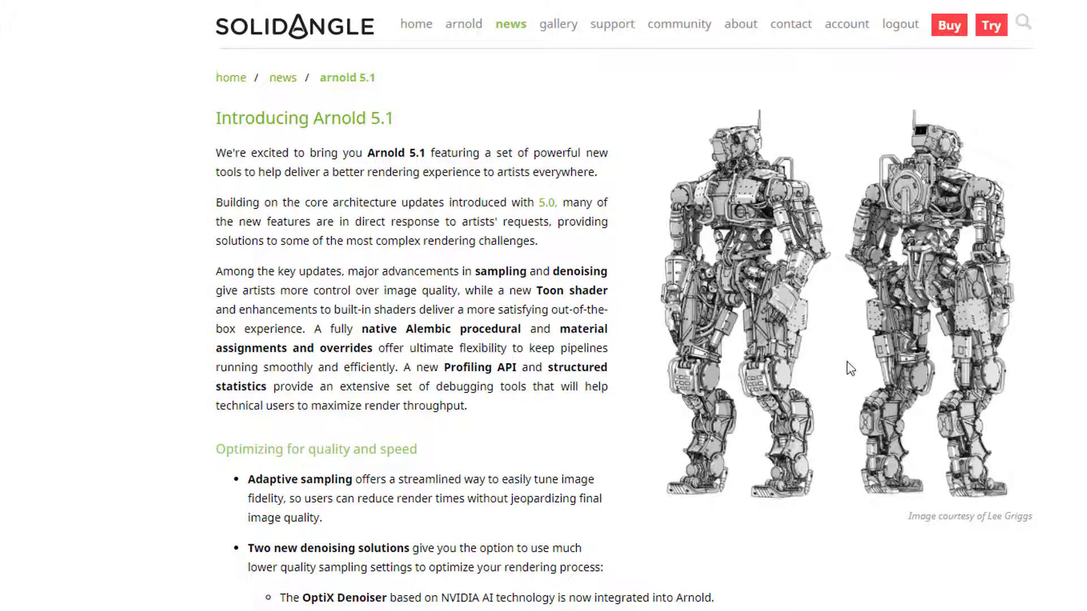
mouse_move(772, 330)
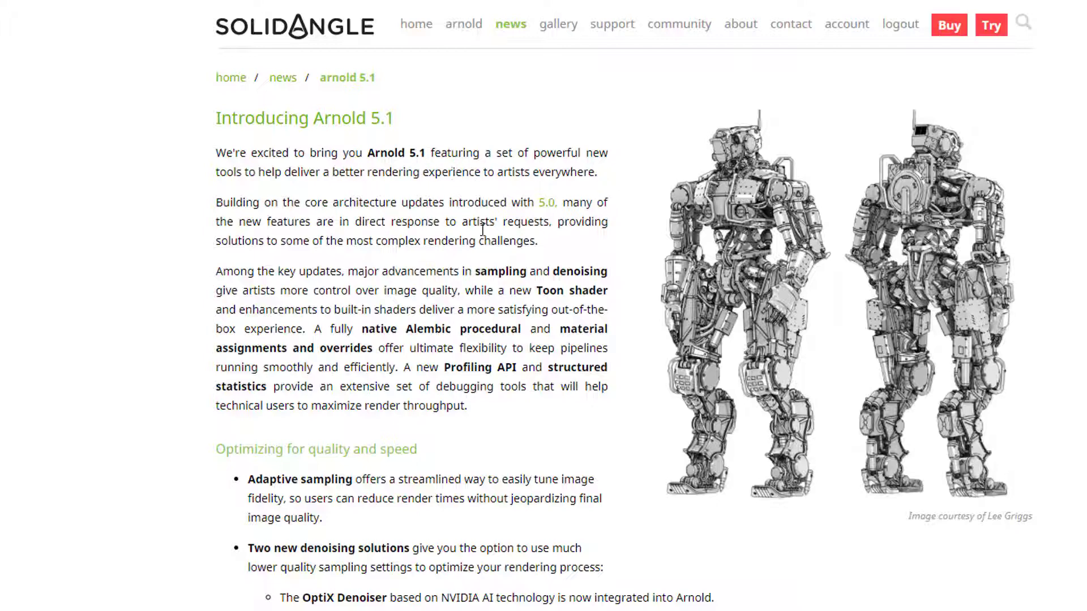
mouse_move(459, 317)
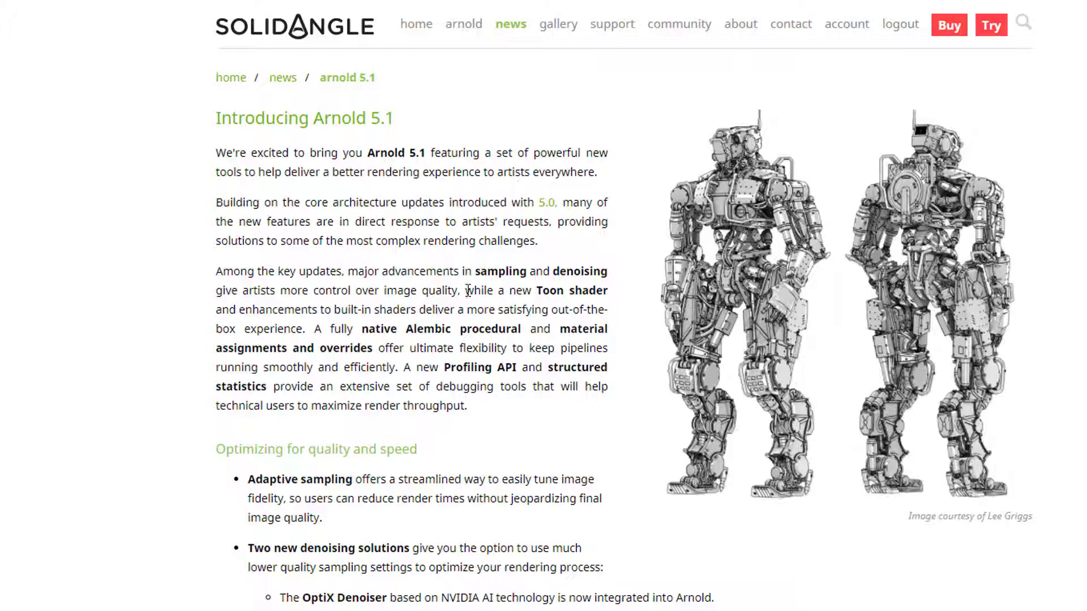
mouse_move(470, 370)
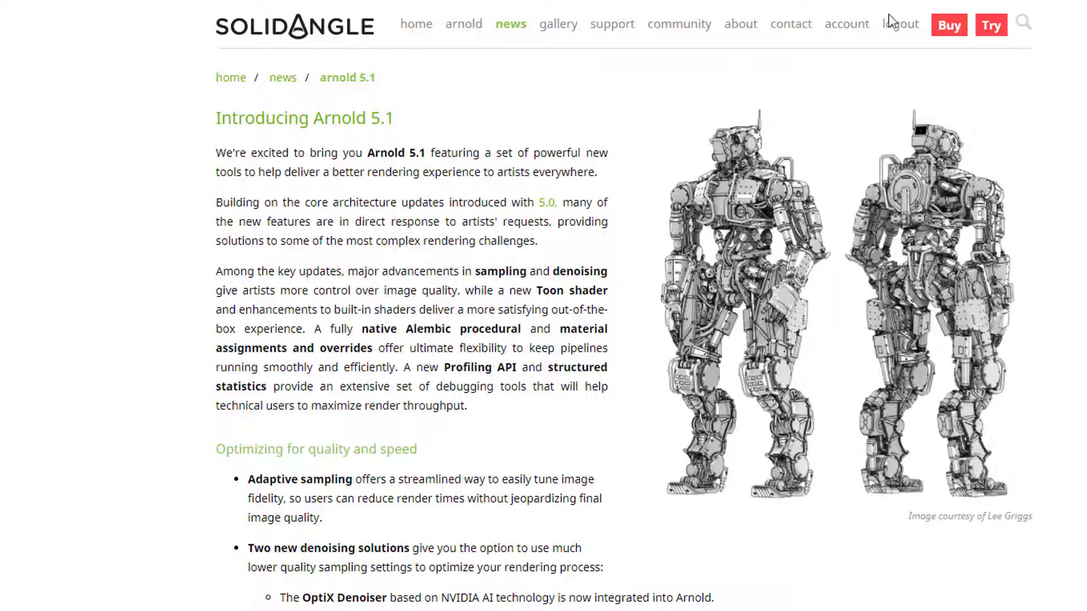
mouse_move(390, 194)
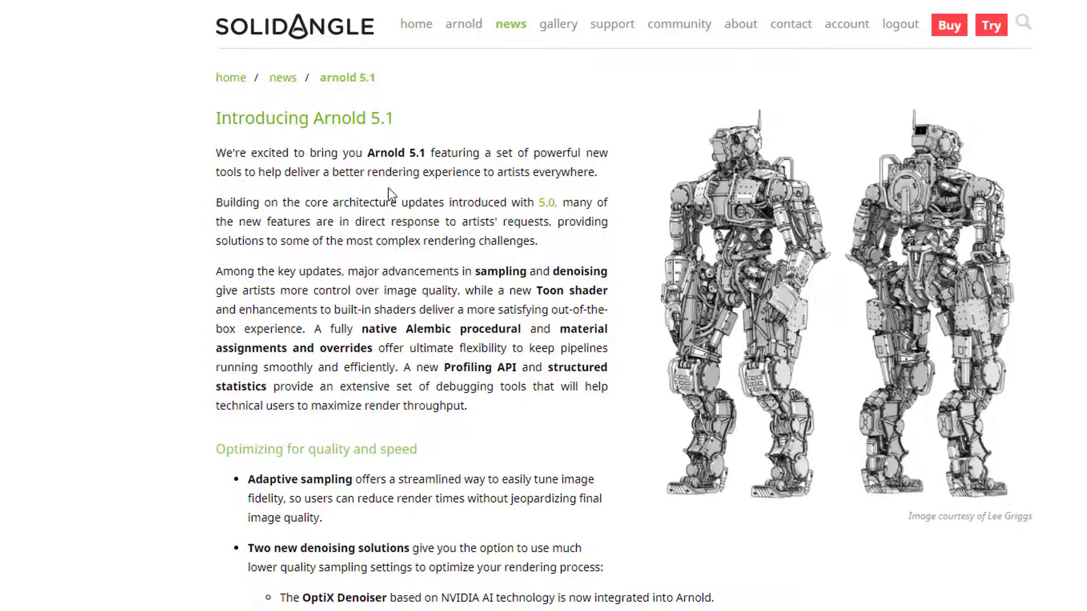
mouse_move(694, 315)
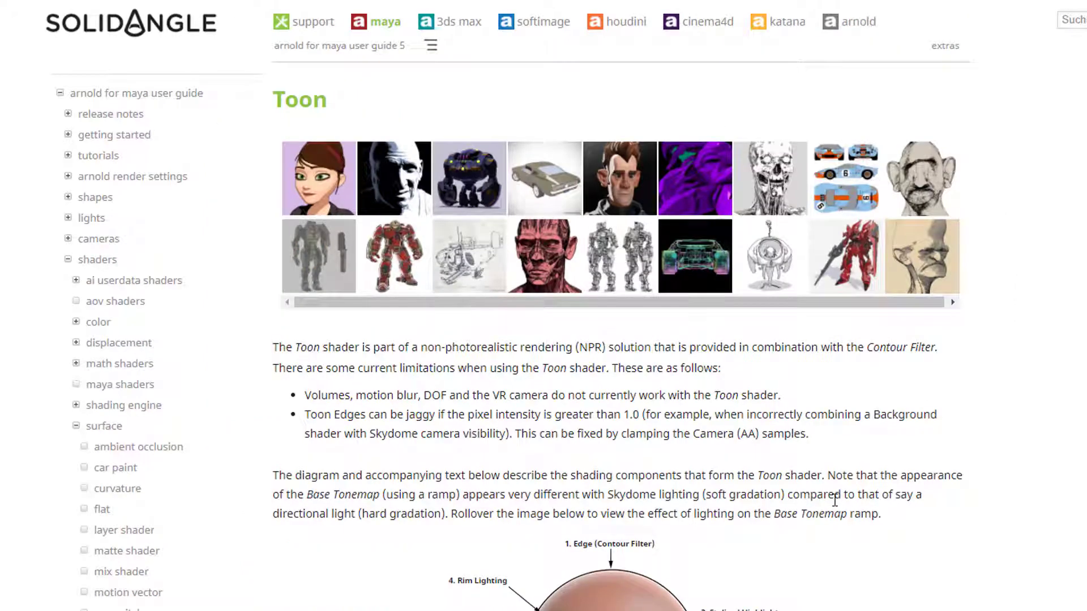
mouse_move(941, 471)
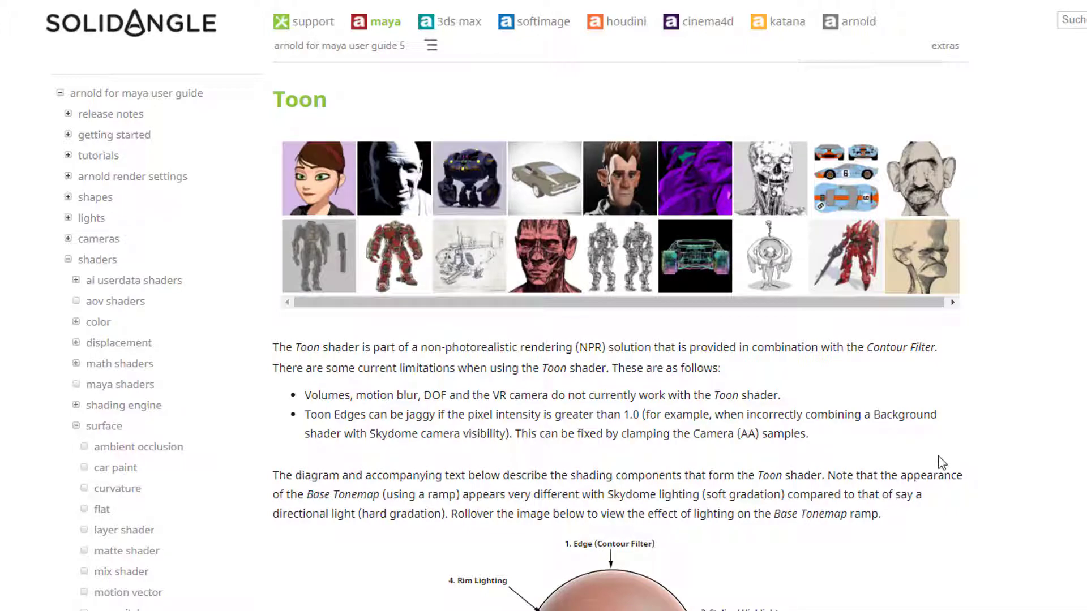
scroll("down", 3)
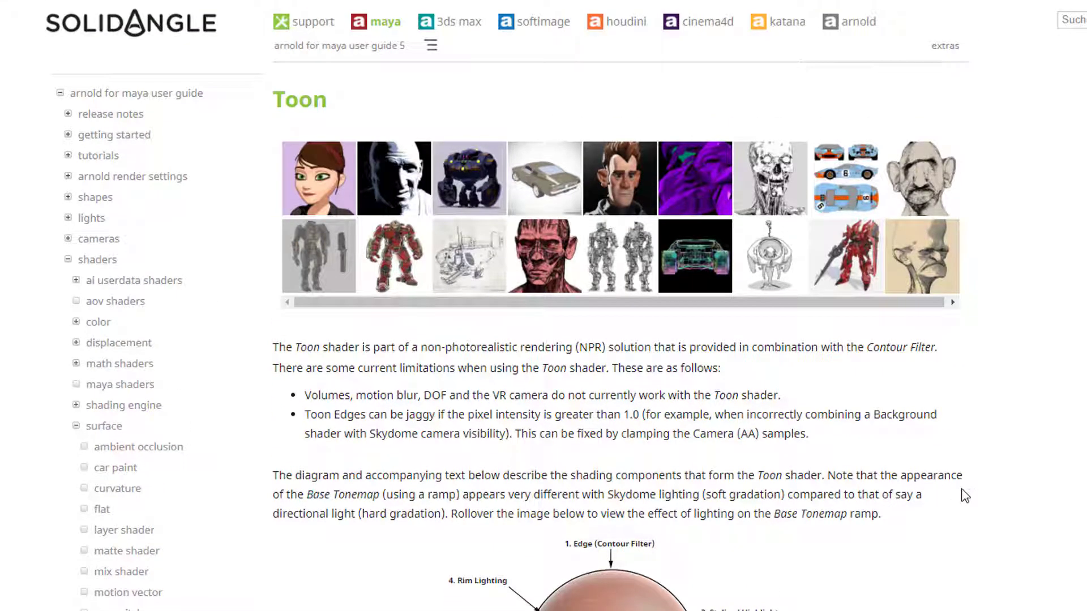
scroll("down", 3)
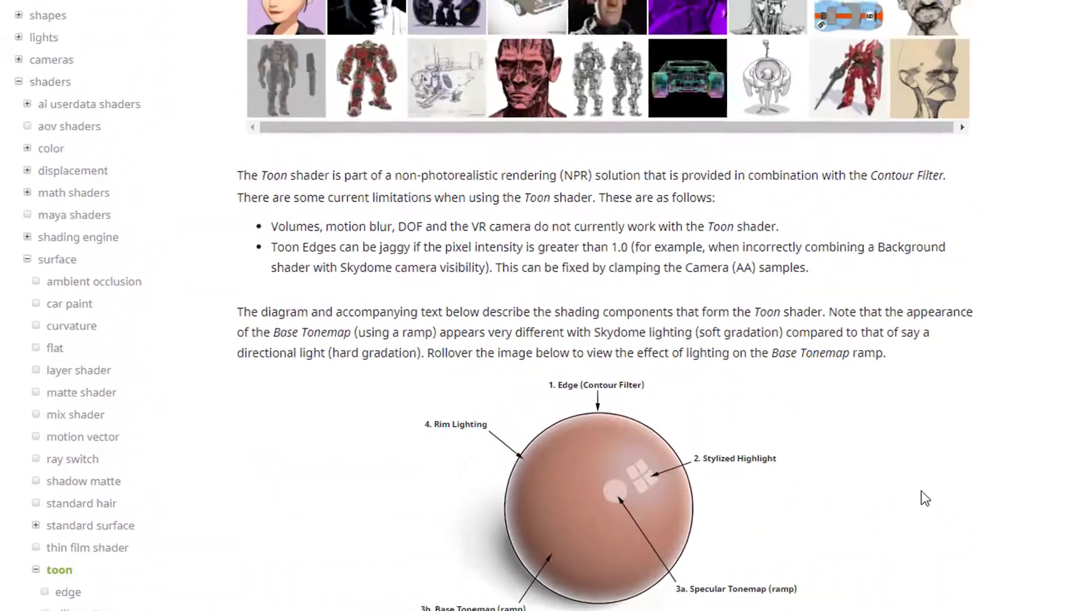
scroll("down", 3)
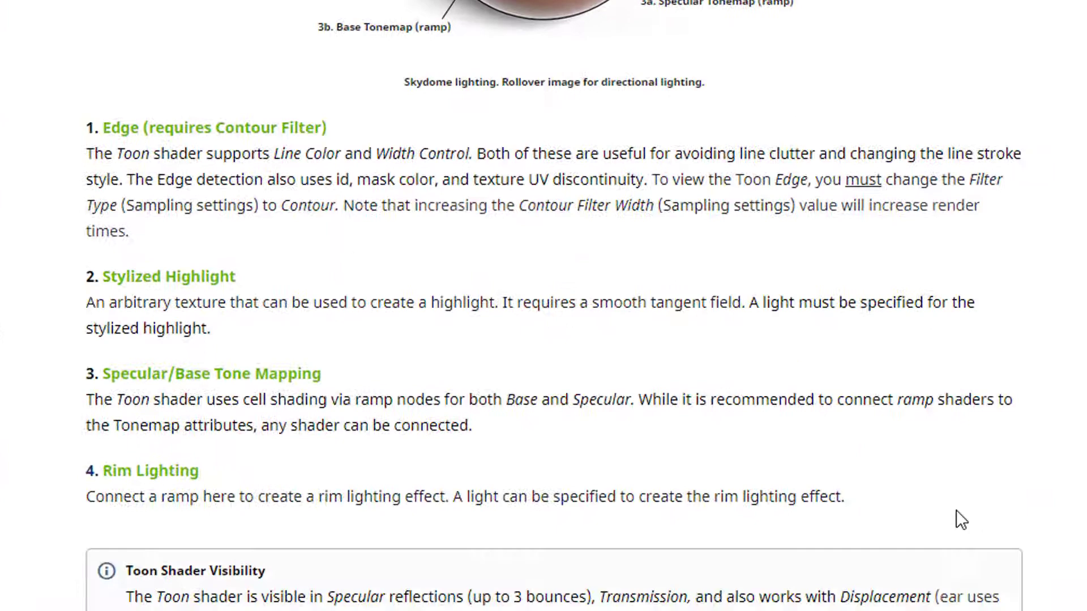
scroll("down", 3)
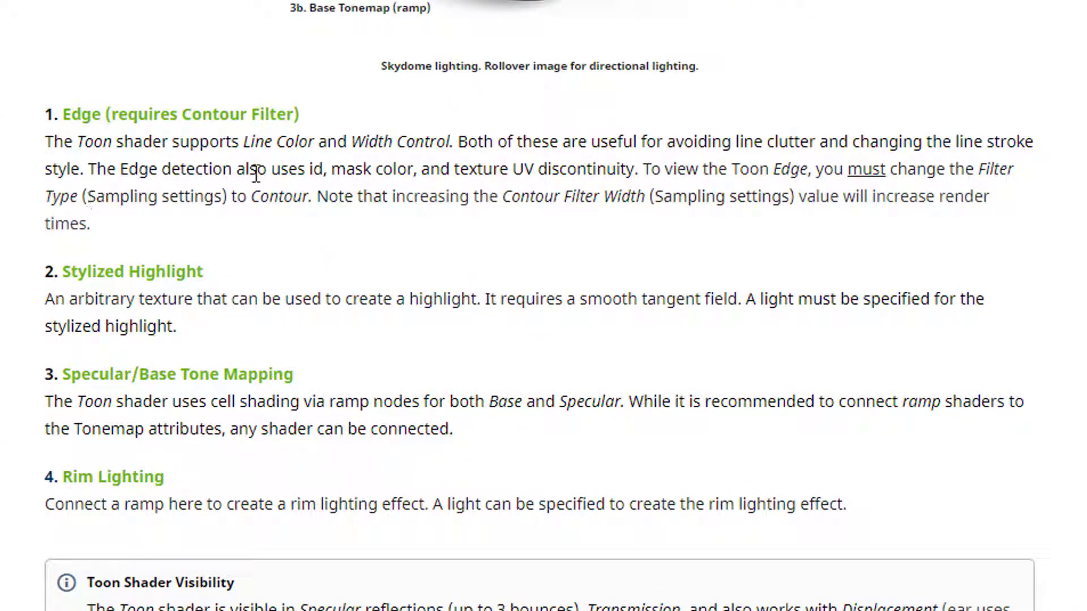
mouse_move(522, 170)
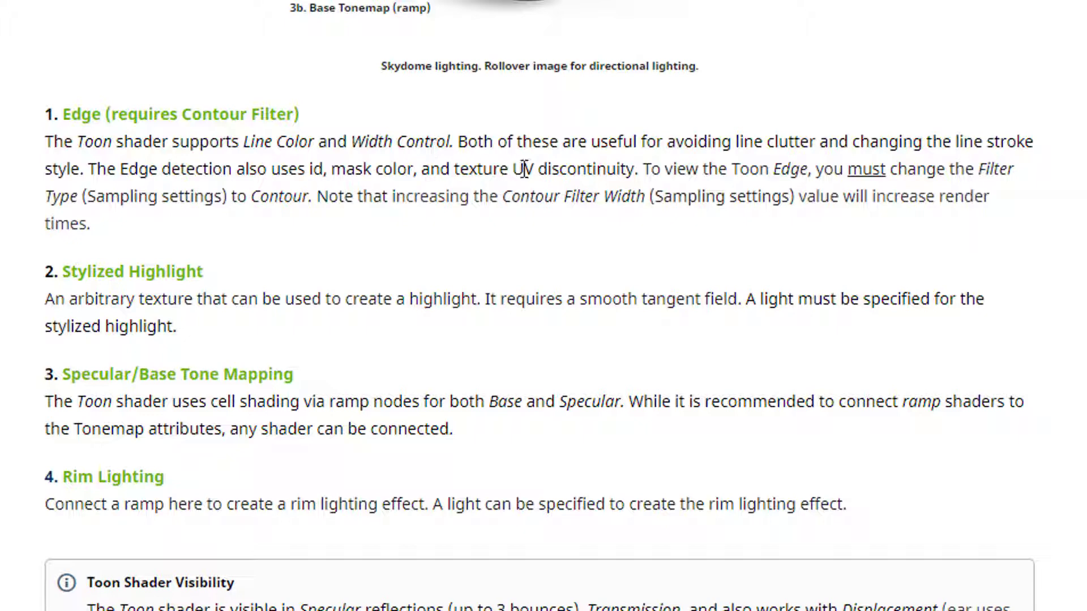
mouse_move(201, 196)
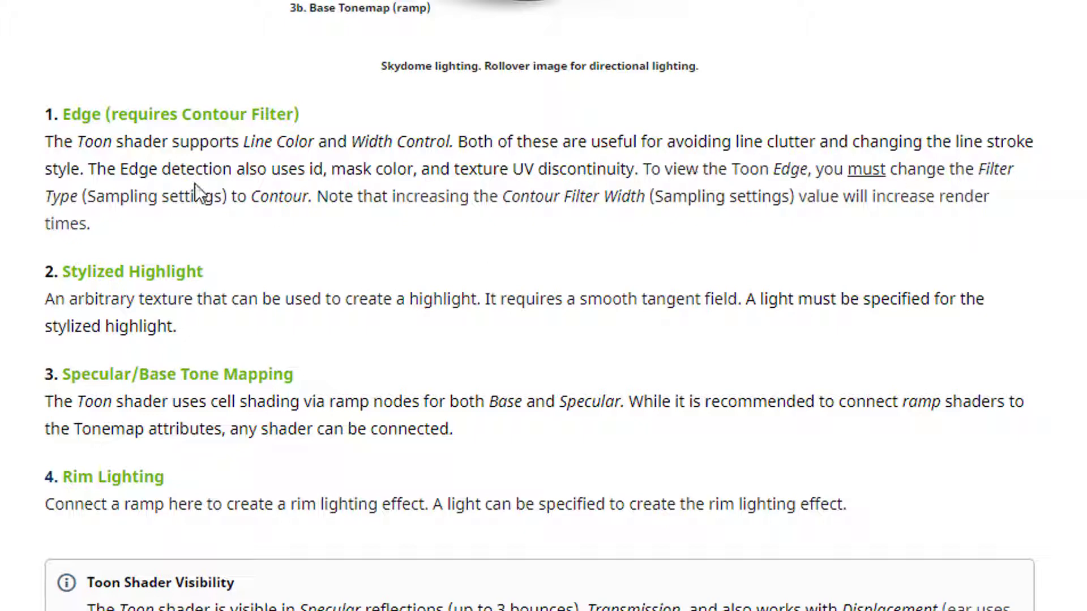
scroll("down", 3)
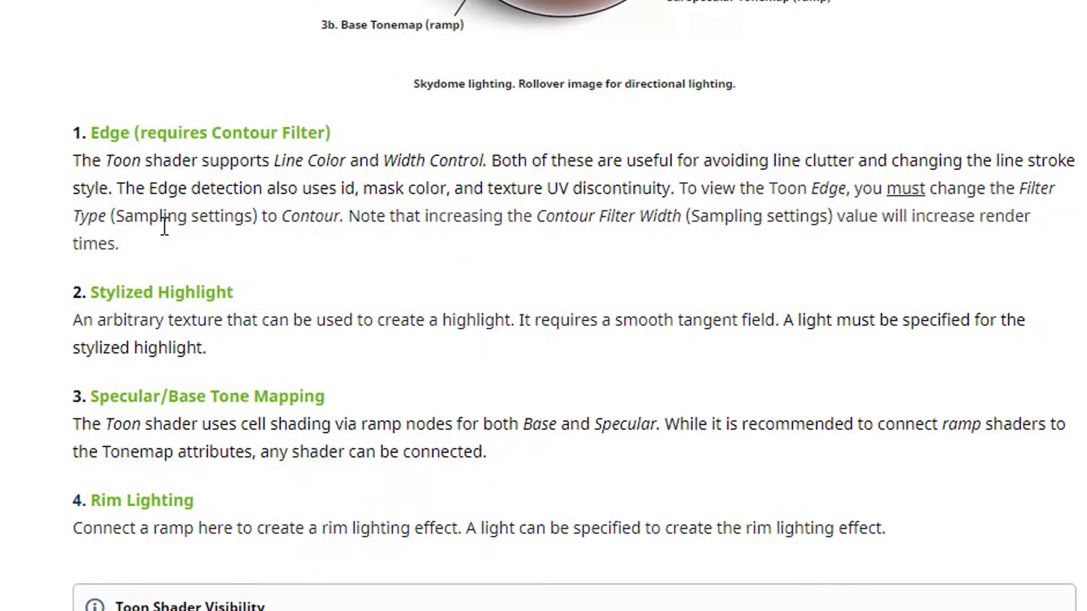
mouse_move(311, 241)
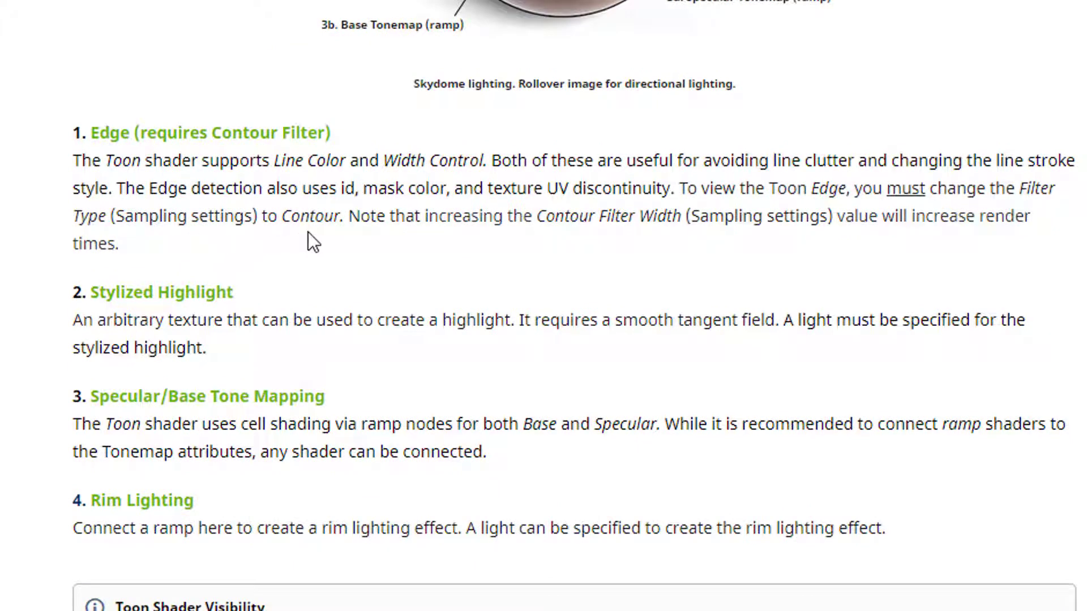
mouse_move(600, 223)
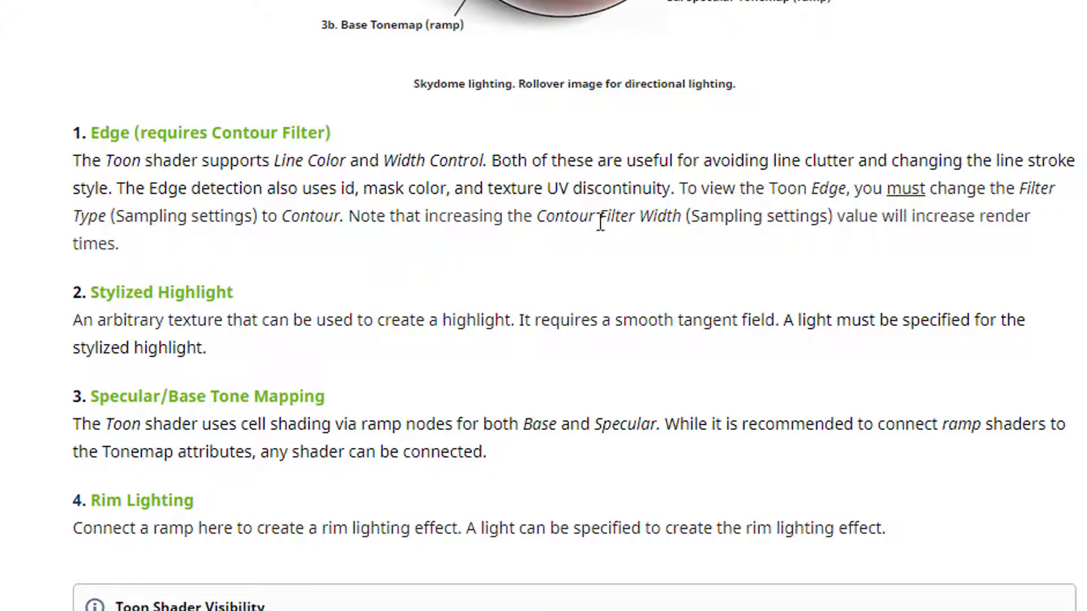
mouse_move(615, 303)
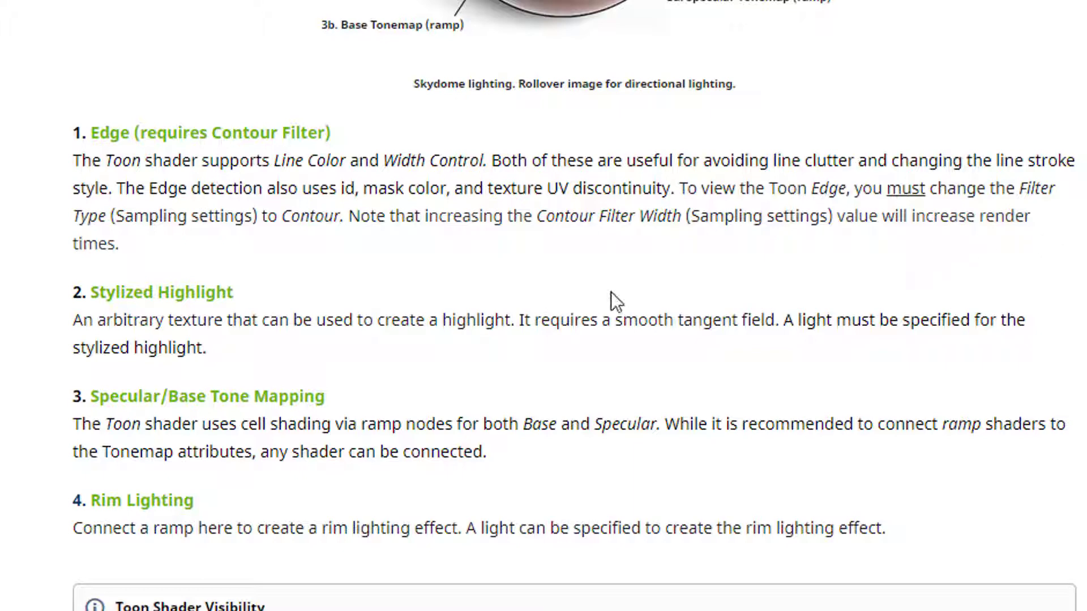
mouse_move(314, 291)
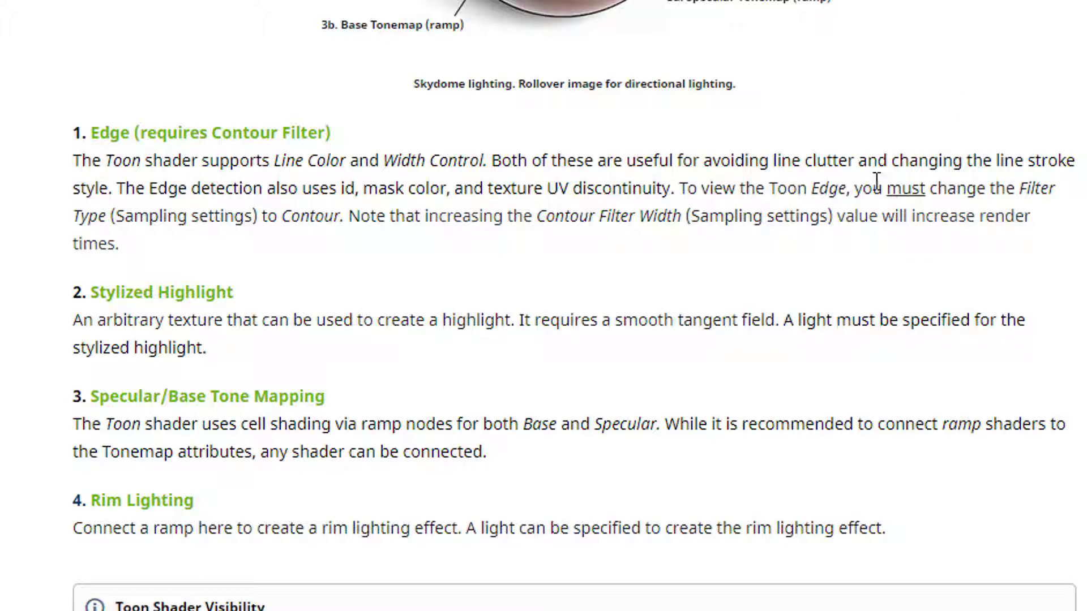
mouse_move(1000, 253)
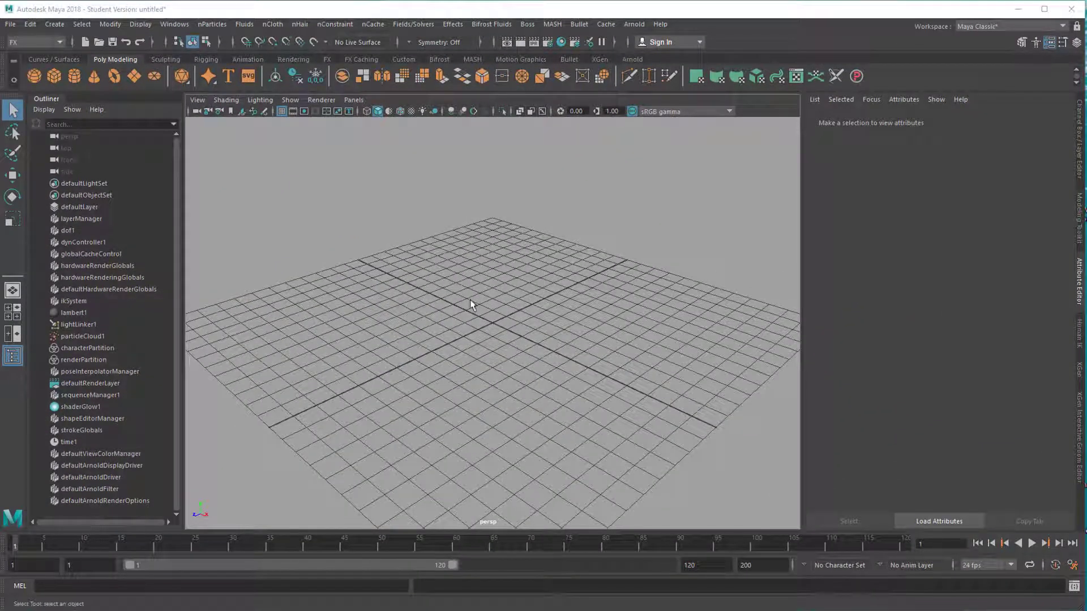
mouse_move(139, 81)
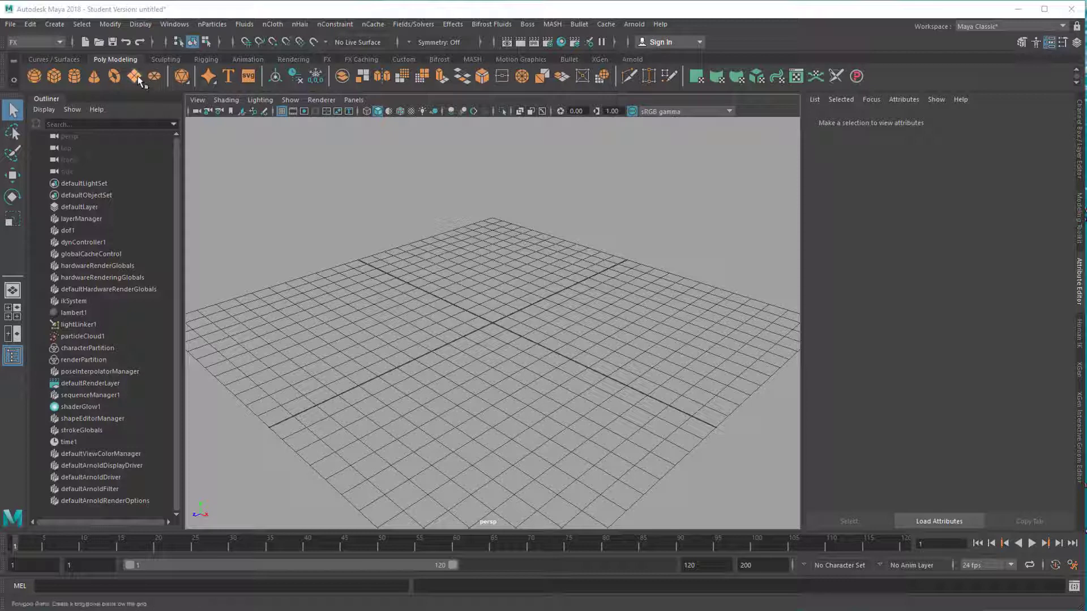
- Add polygon plane pPlane1 as a ground surface and head to the Windows menu
left_click(136, 76)
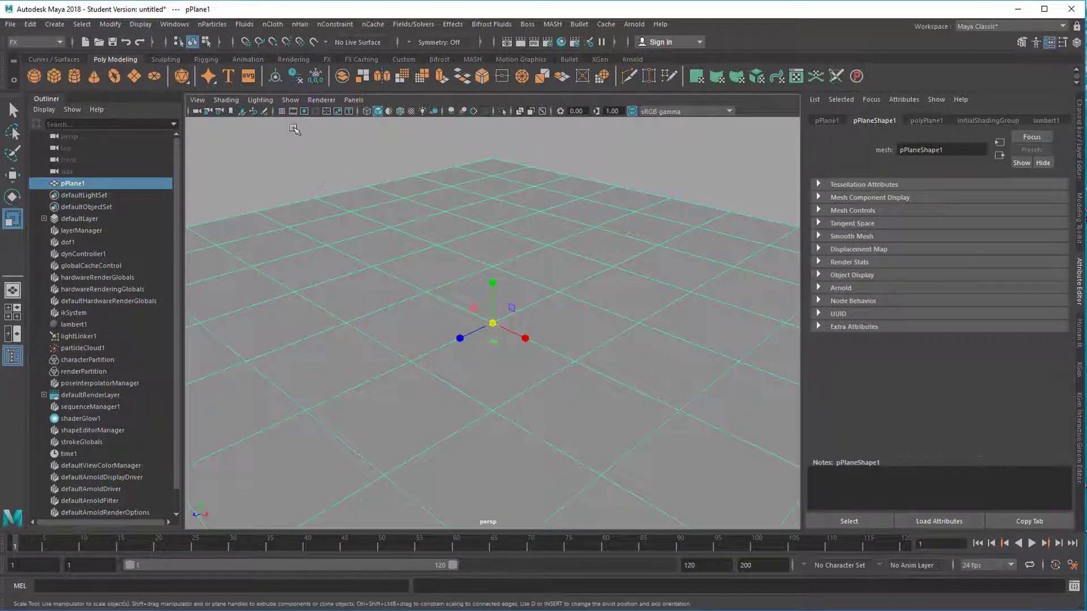
left_click(174, 23)
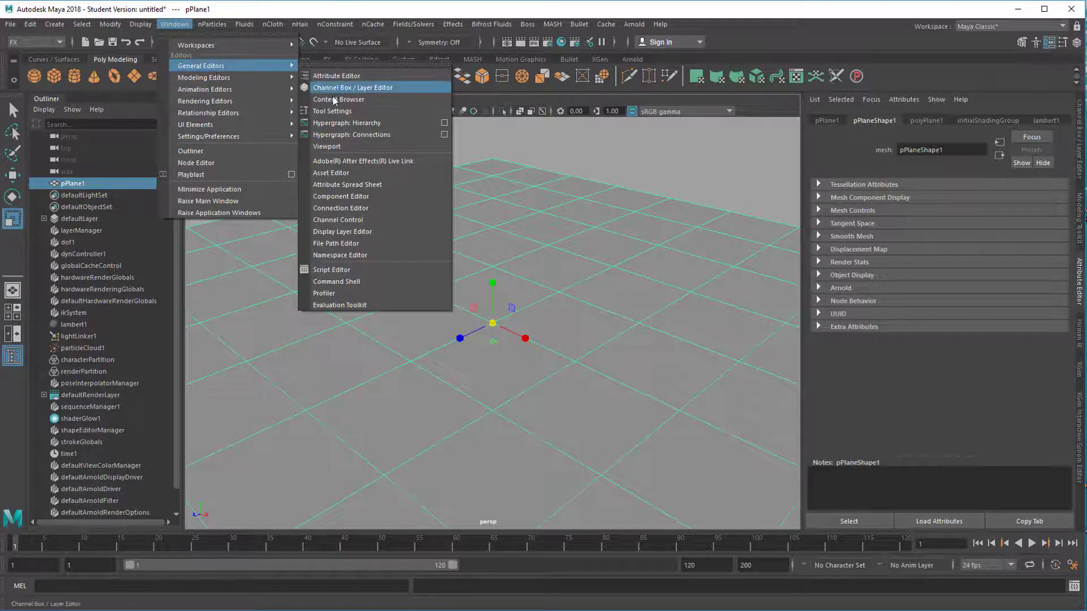
- Import the dance2 motion-capture example from the Content Browser into the viewport
left_click(339, 99)
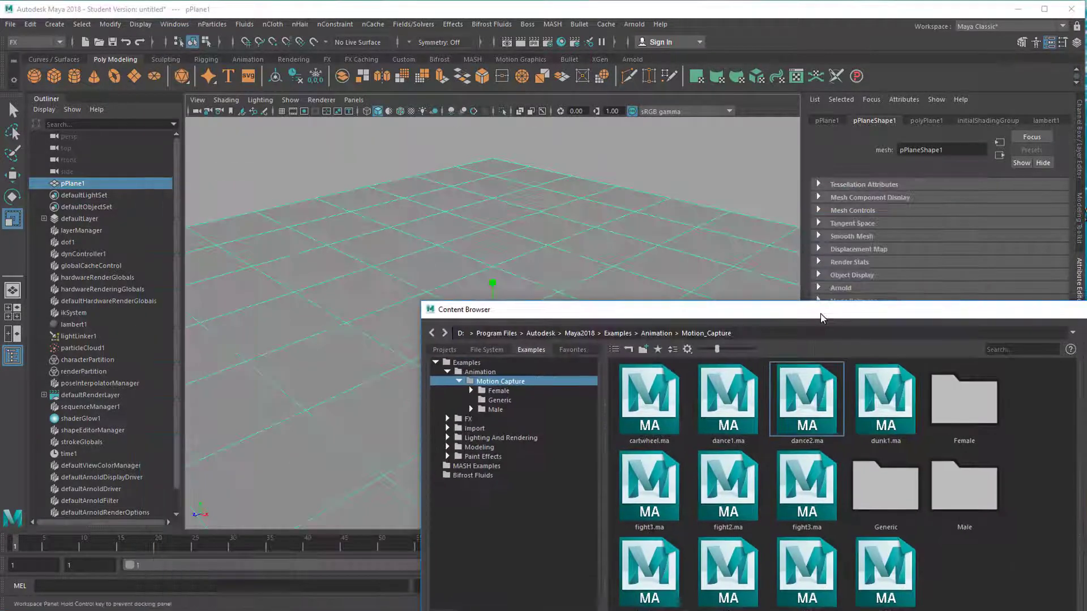
left_click(806, 485)
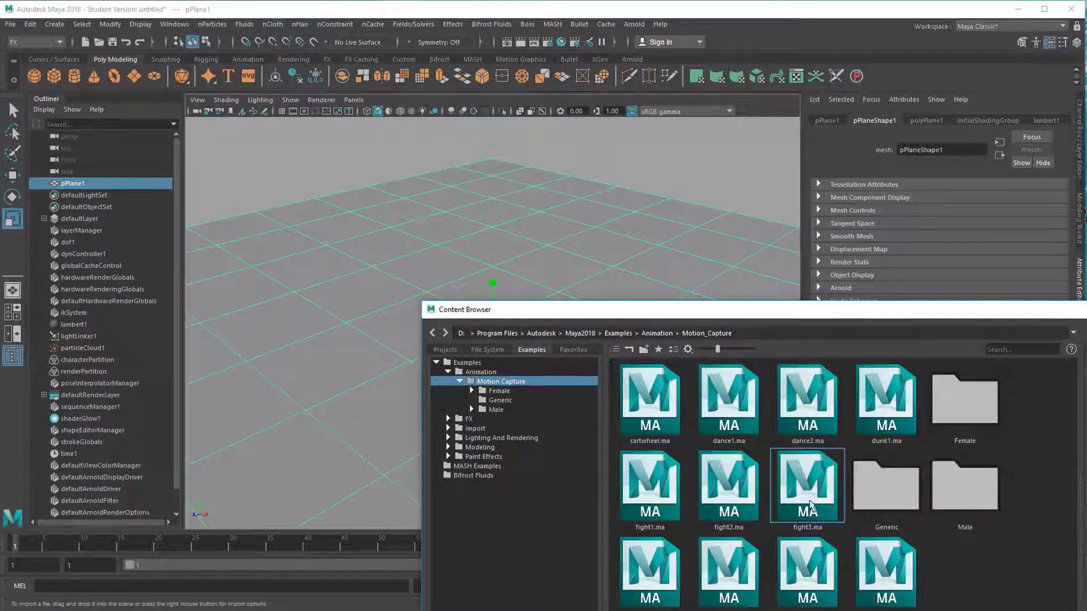
left_click_drag(806, 485, 627, 239)
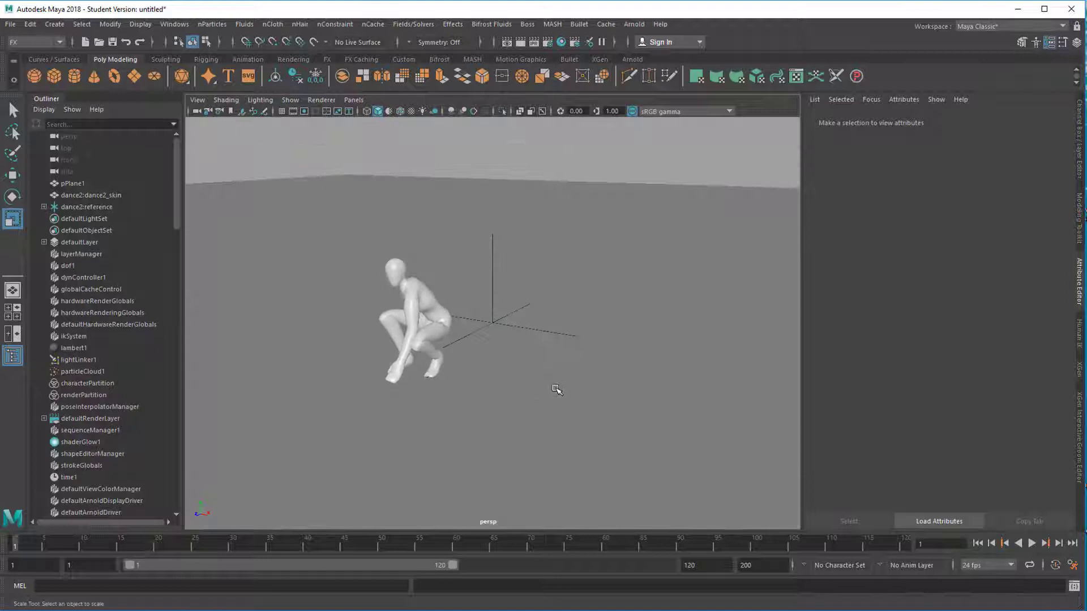
- Add an Arnold aiAreaLight and rotate it to aim at the crouching figure
left_click(633, 24)
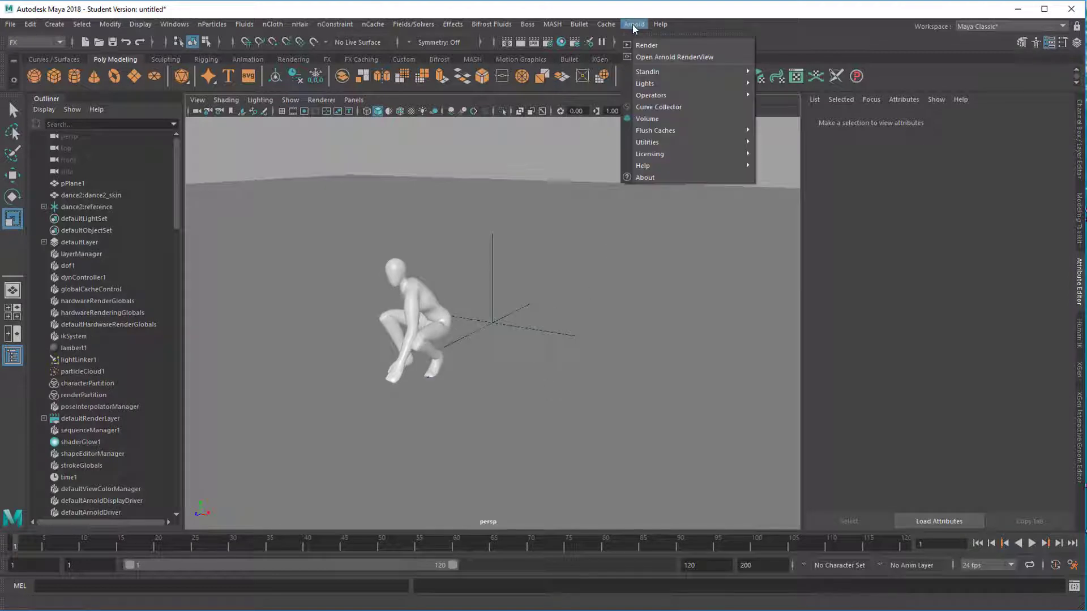
mouse_move(665, 83)
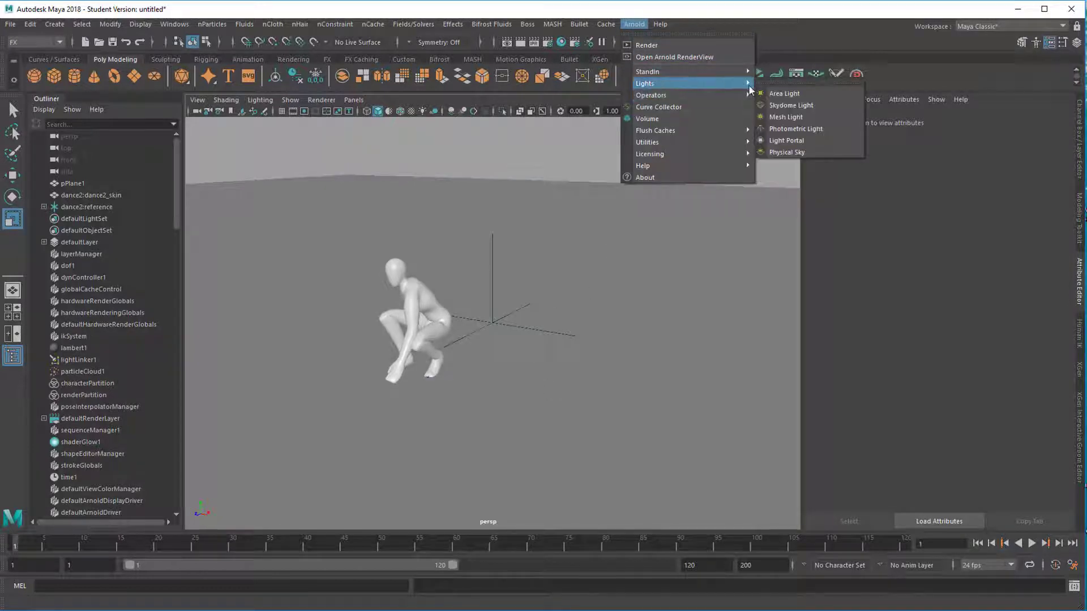
mouse_move(783, 93)
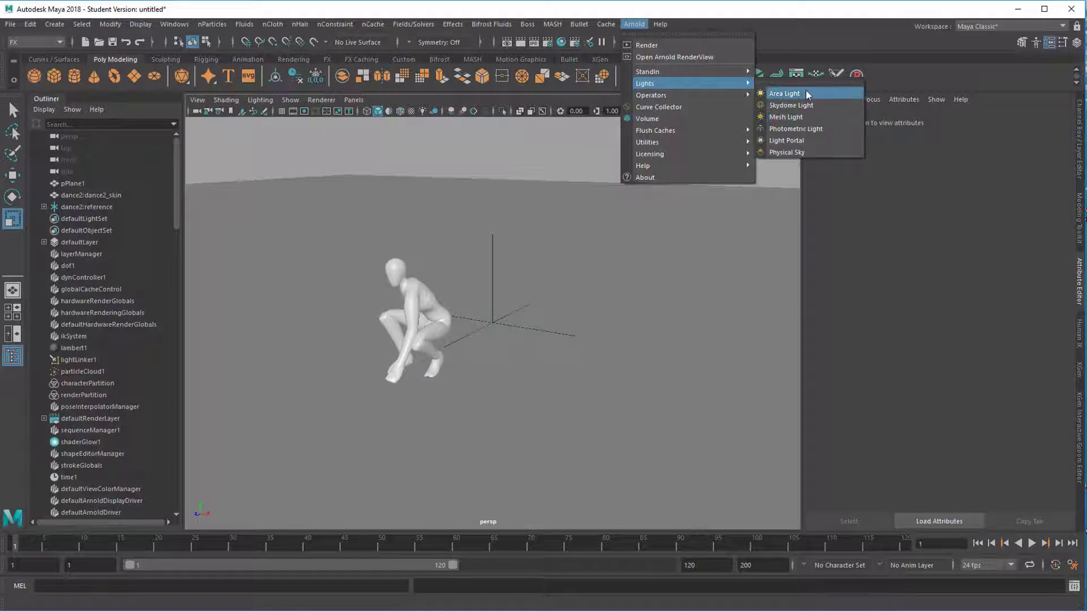
left_click(783, 93)
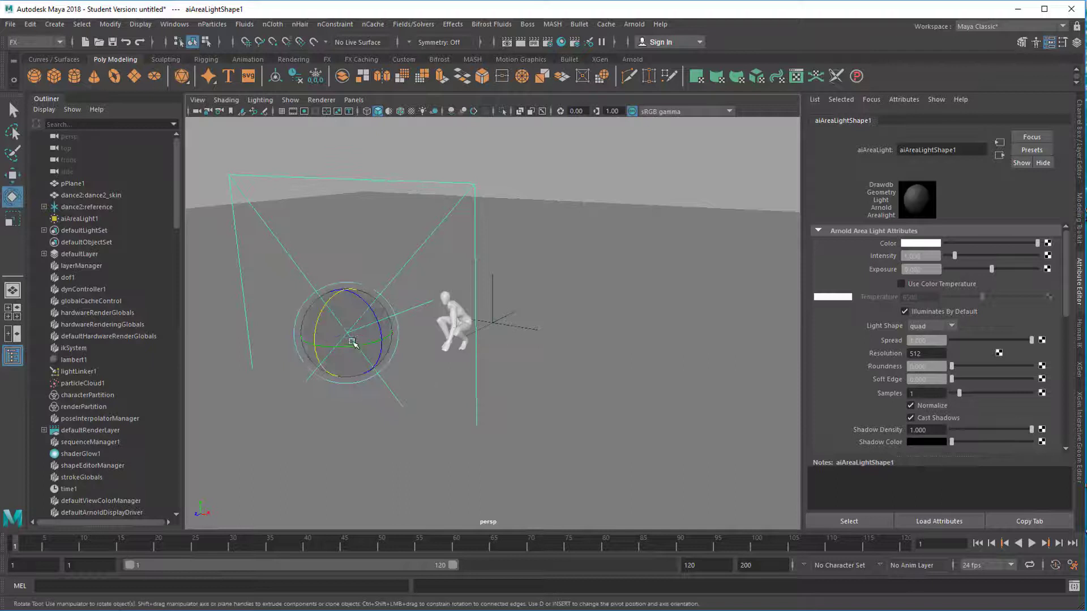
left_click_drag(353, 343, 339, 337)
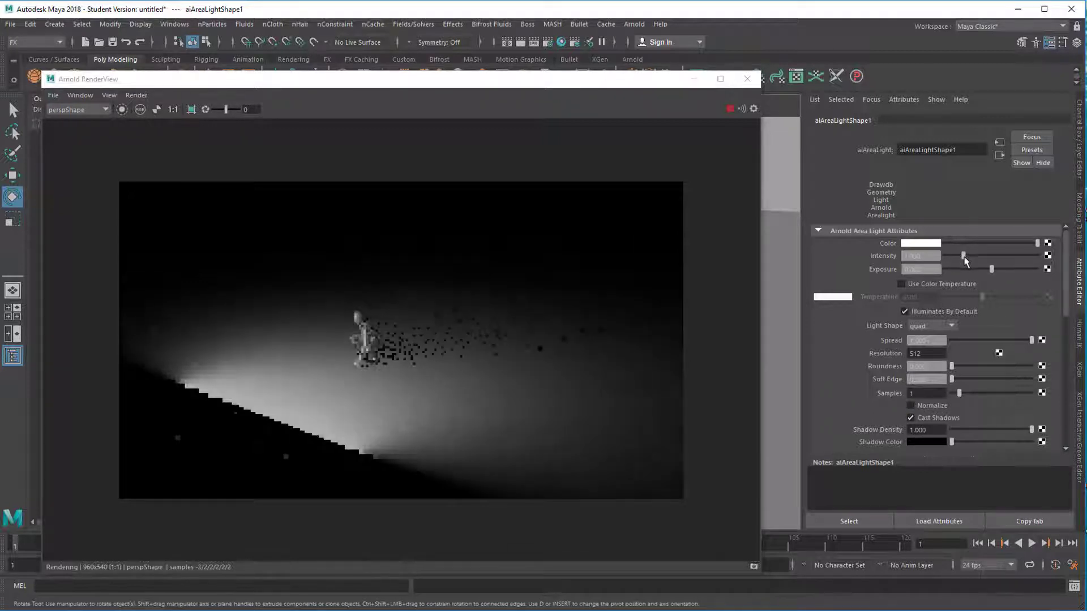
- Raise the area light's intensity, add an Arnold skydome light, and close the RenderView
left_click_drag(962, 256, 979, 256)
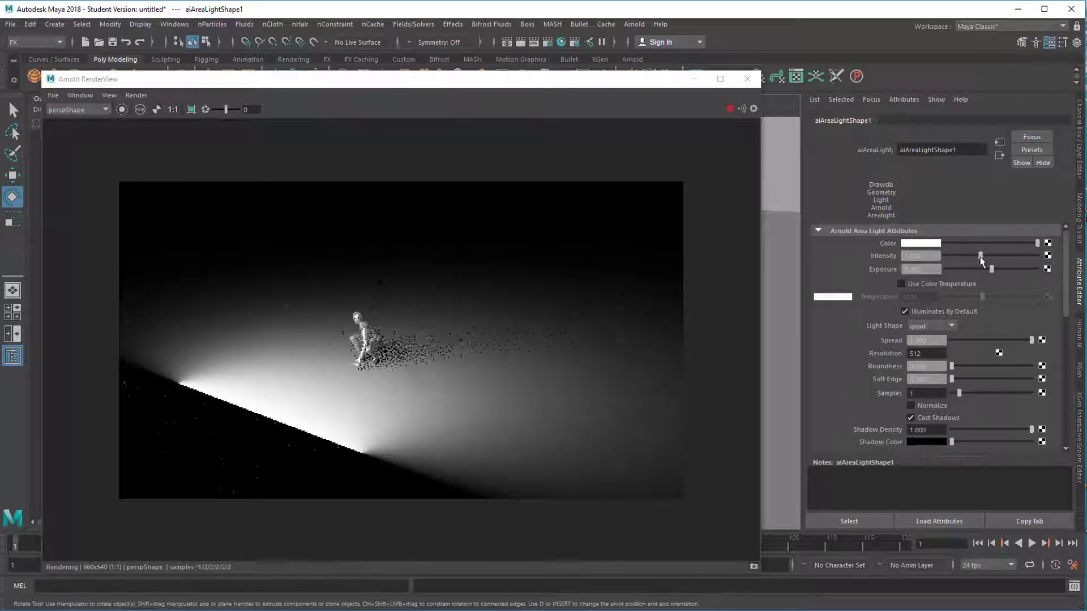
left_click(633, 24)
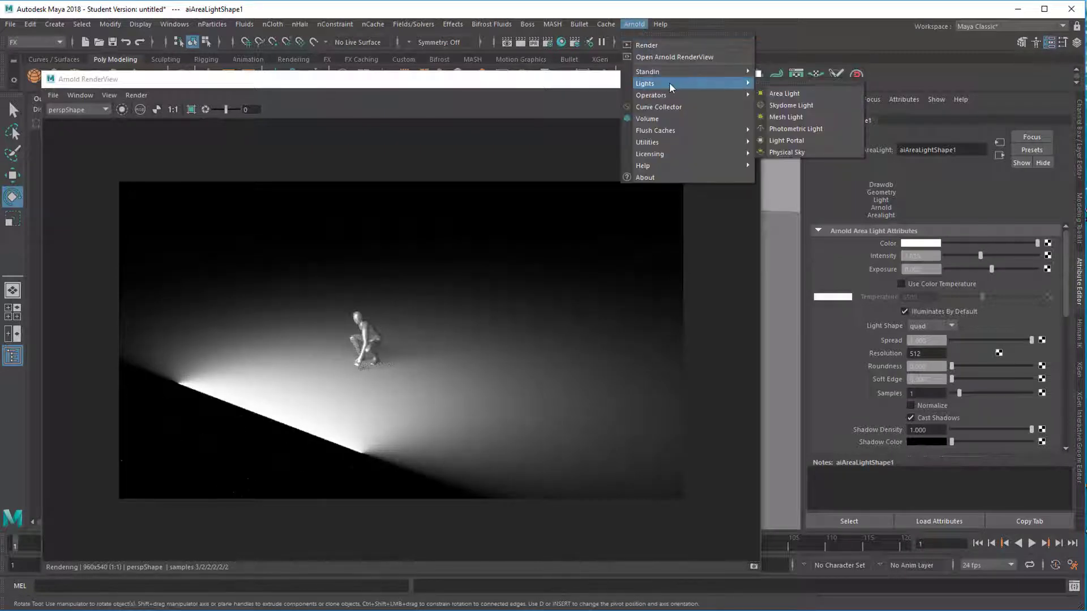
mouse_move(790, 105)
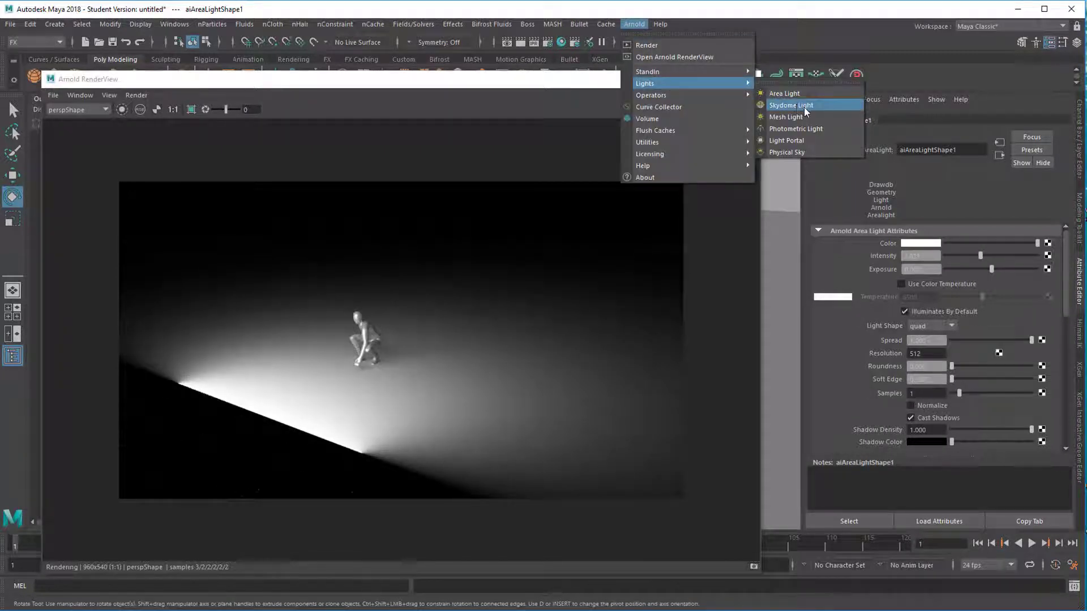
left_click(790, 105)
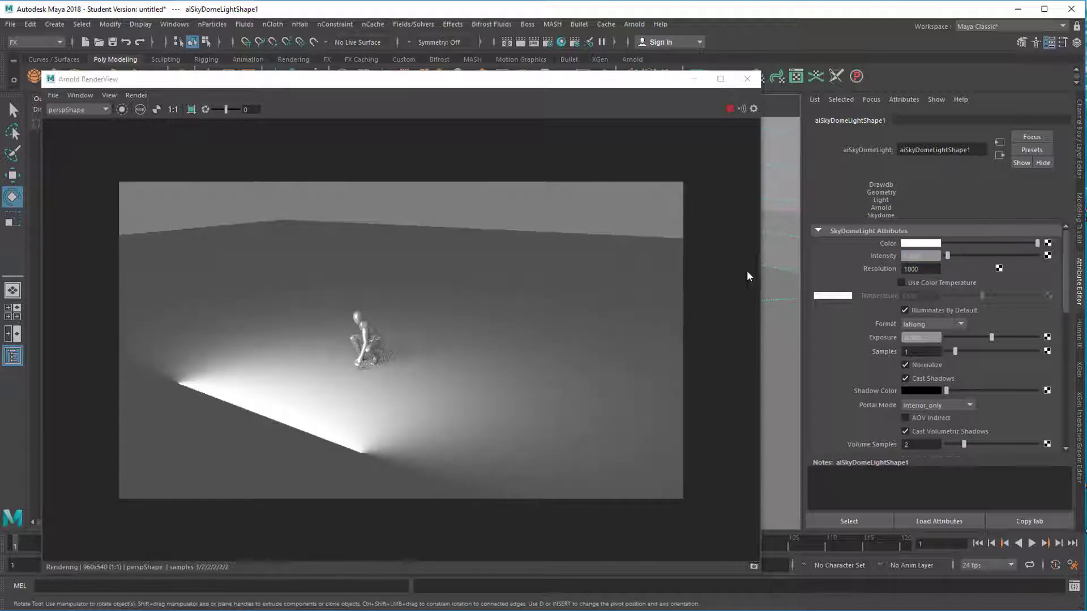
left_click(746, 78)
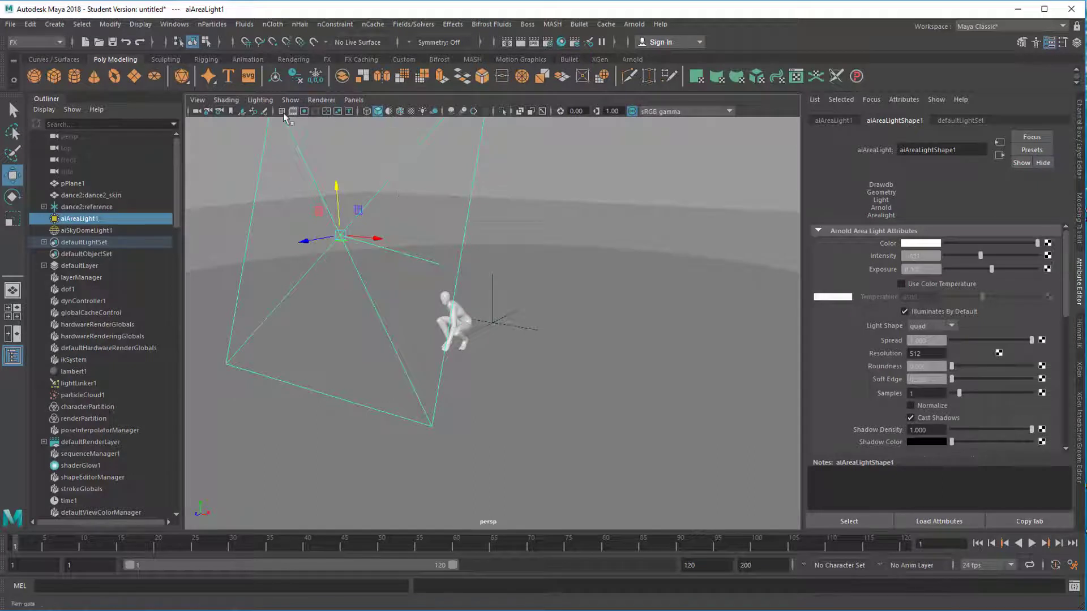
- Hide lights in the viewport via the Show menu so only the dancer and ground remain
left_click(290, 100)
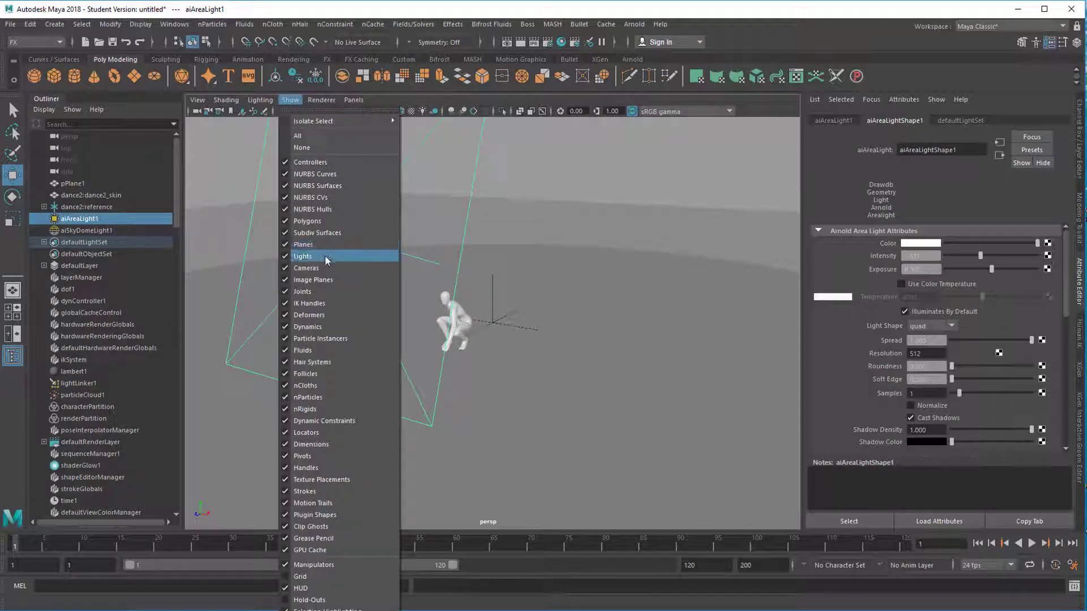
left_click(303, 256)
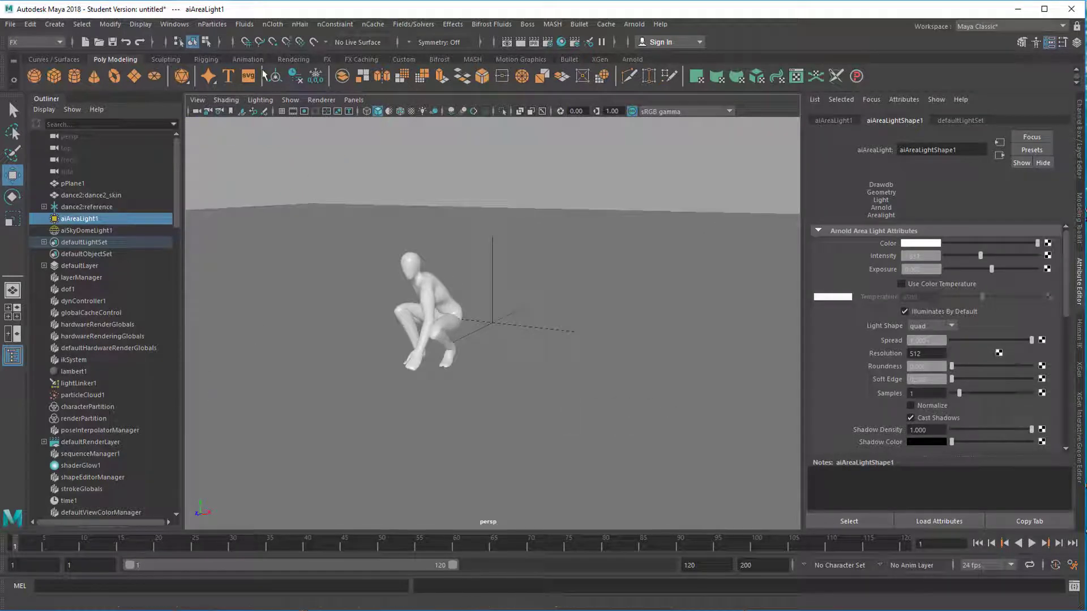
- Create a Spherical Harmonics superShape beside the dancer, tilt it, and start Assign New Material
left_click(207, 77)
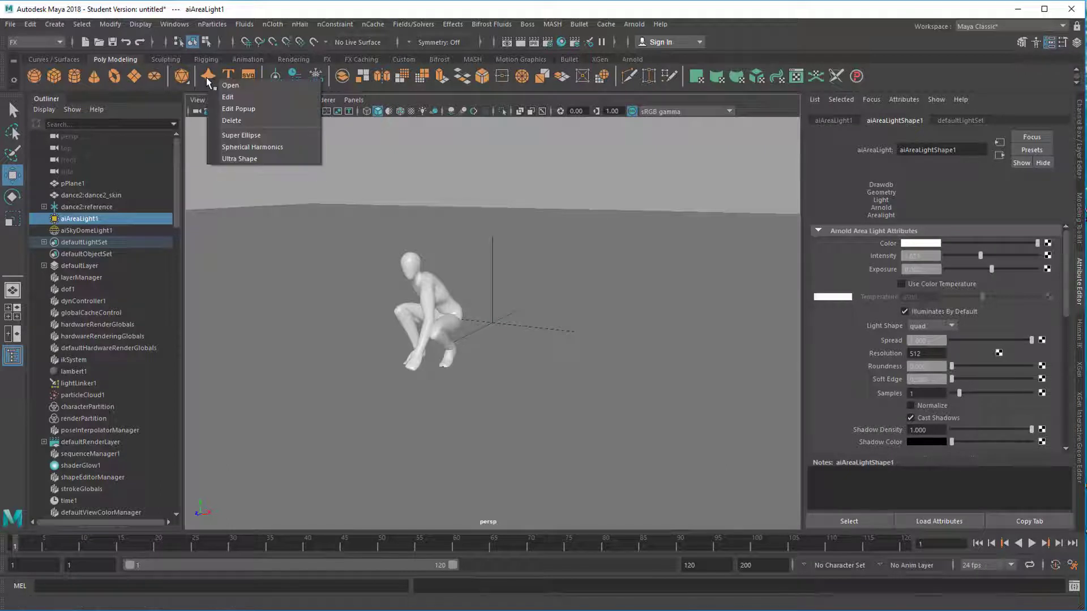
mouse_move(253, 150)
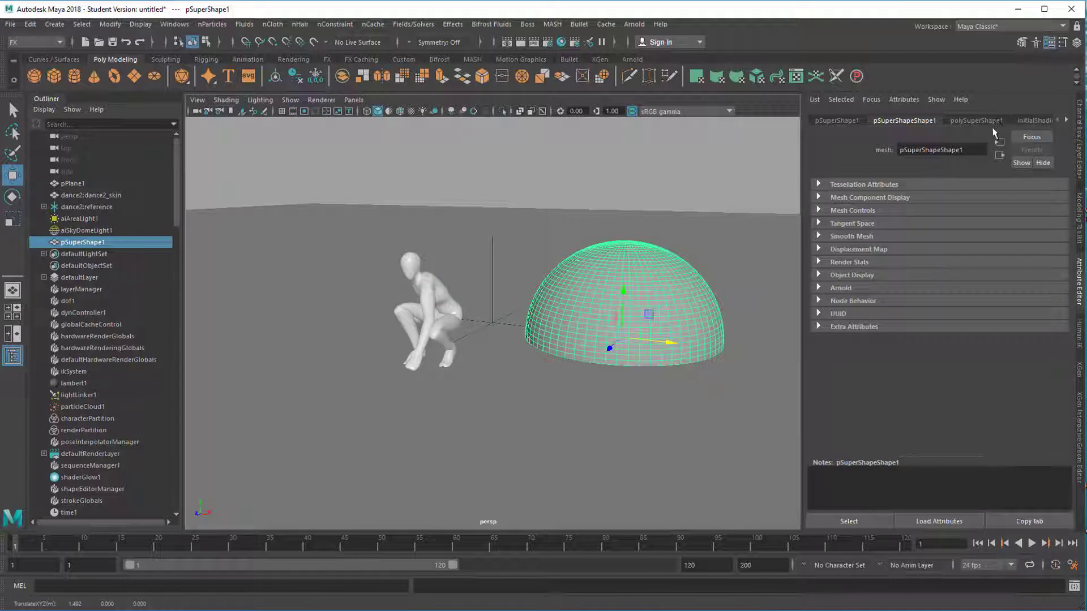
left_click(976, 120)
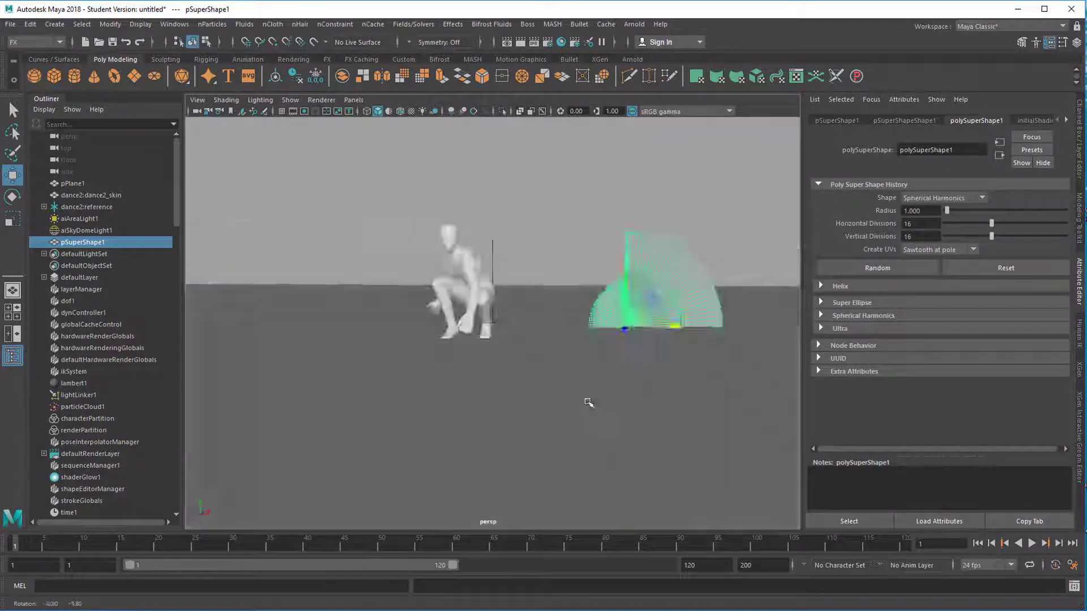
left_click_drag(589, 401, 553, 415)
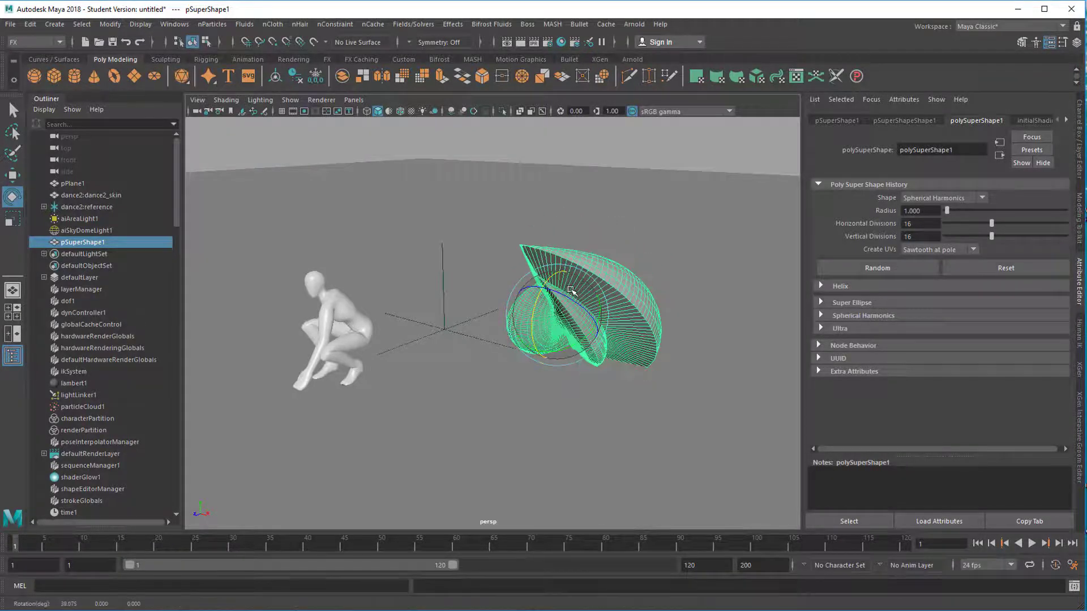
left_click_drag(571, 291, 578, 400)
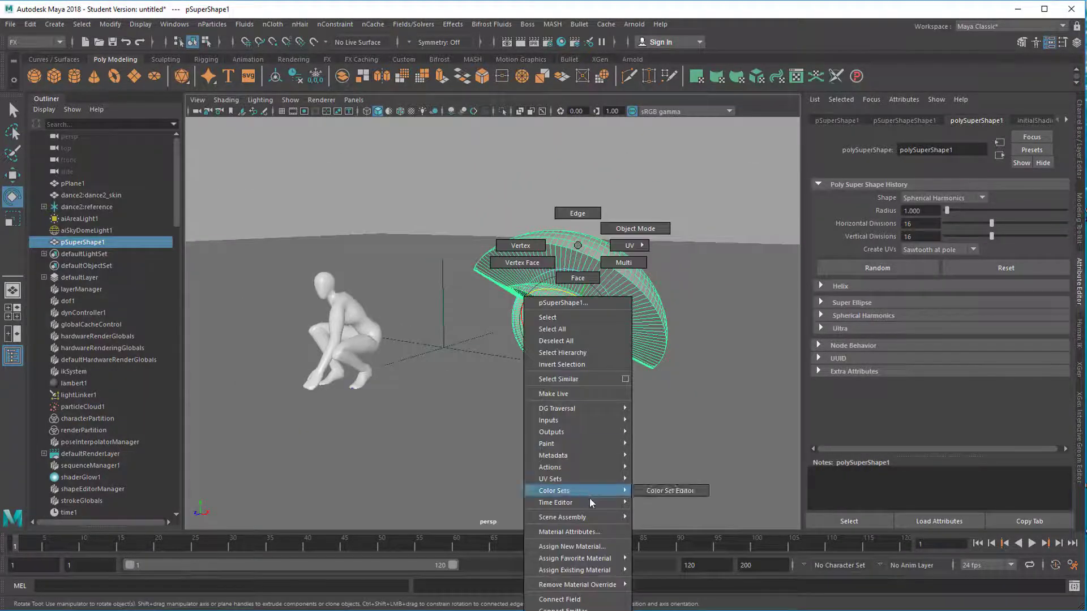
left_click(574, 546)
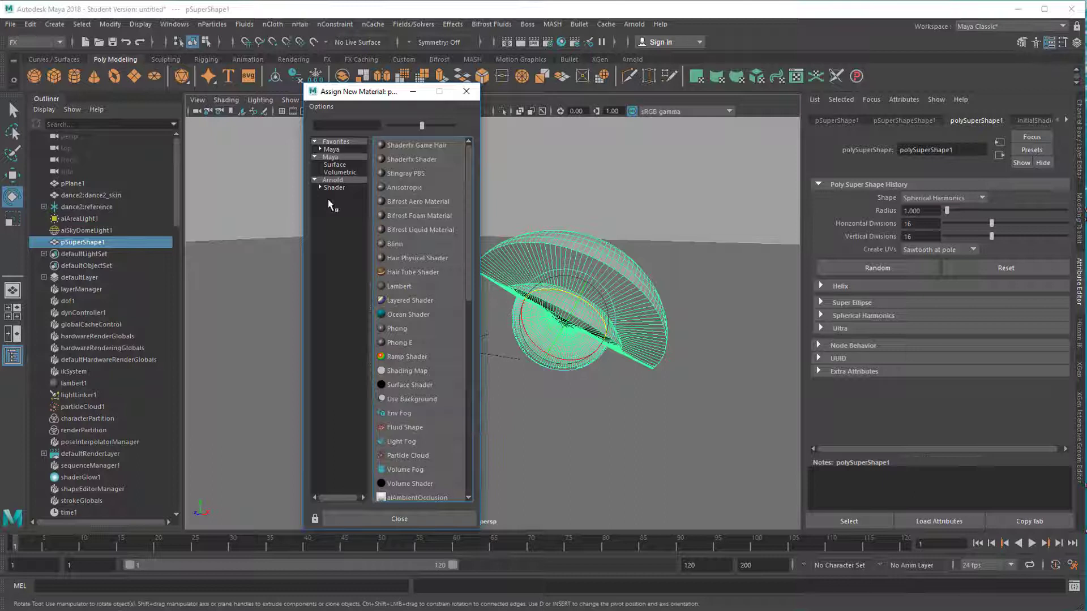
- Assign an Arnold aiToon shader (aiToon1) to the superShape
left_click(333, 180)
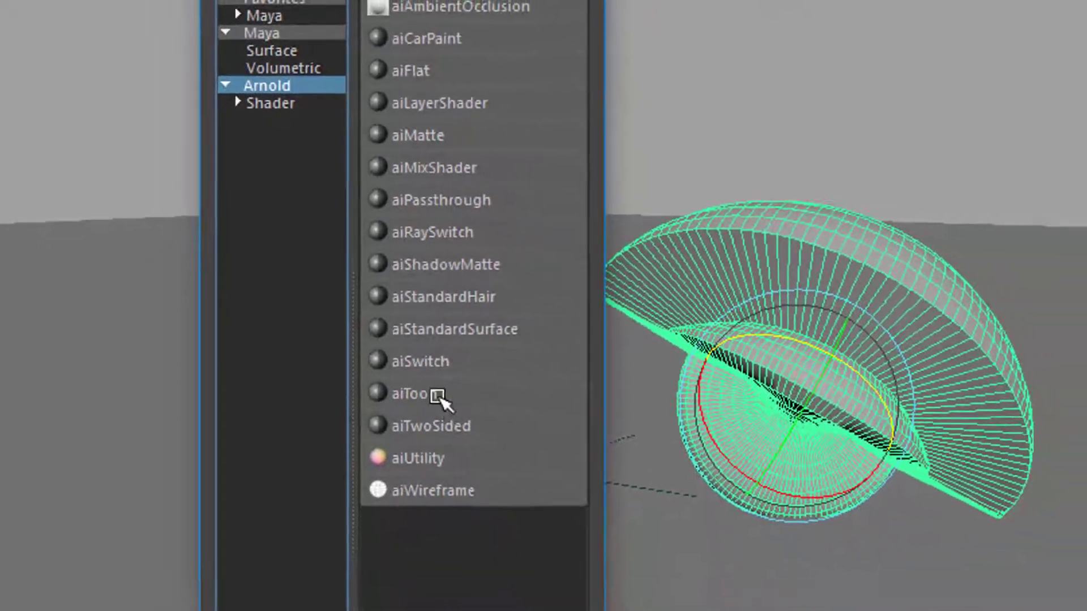
left_click(410, 392)
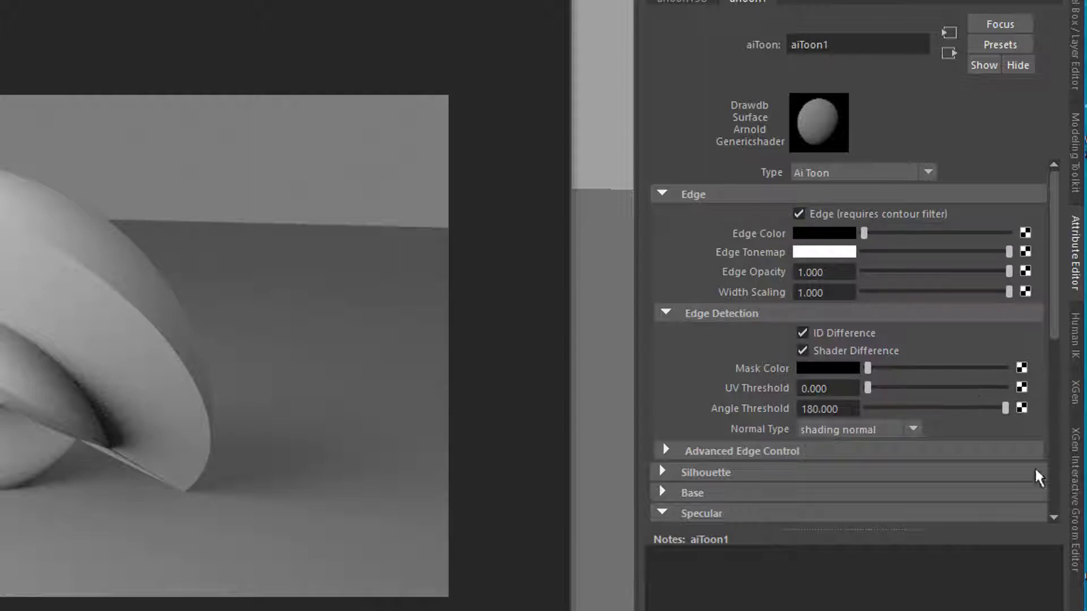
mouse_move(449, 454)
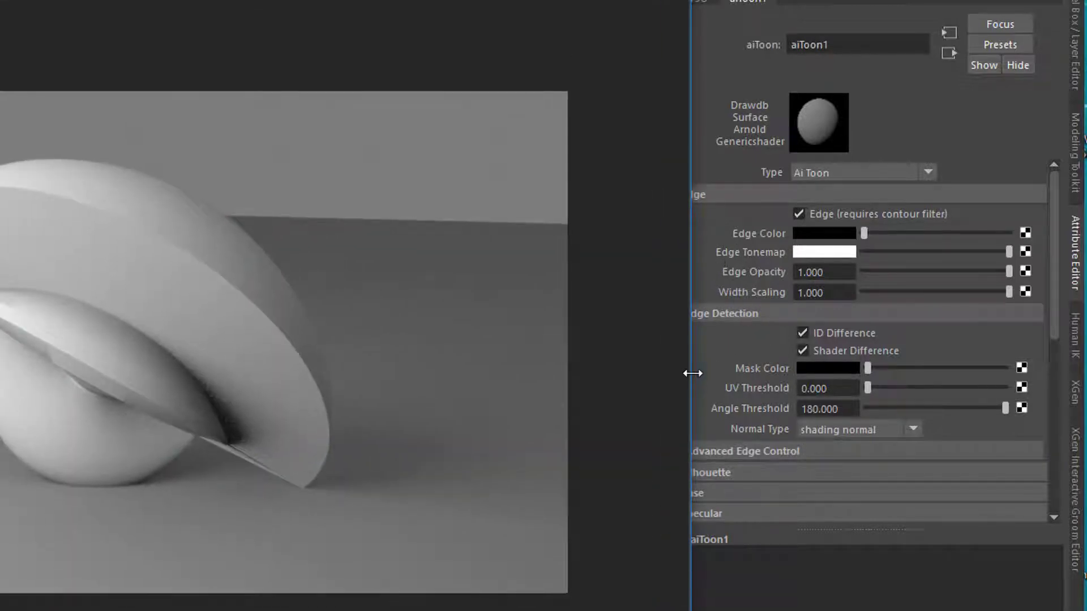
mouse_move(145, 370)
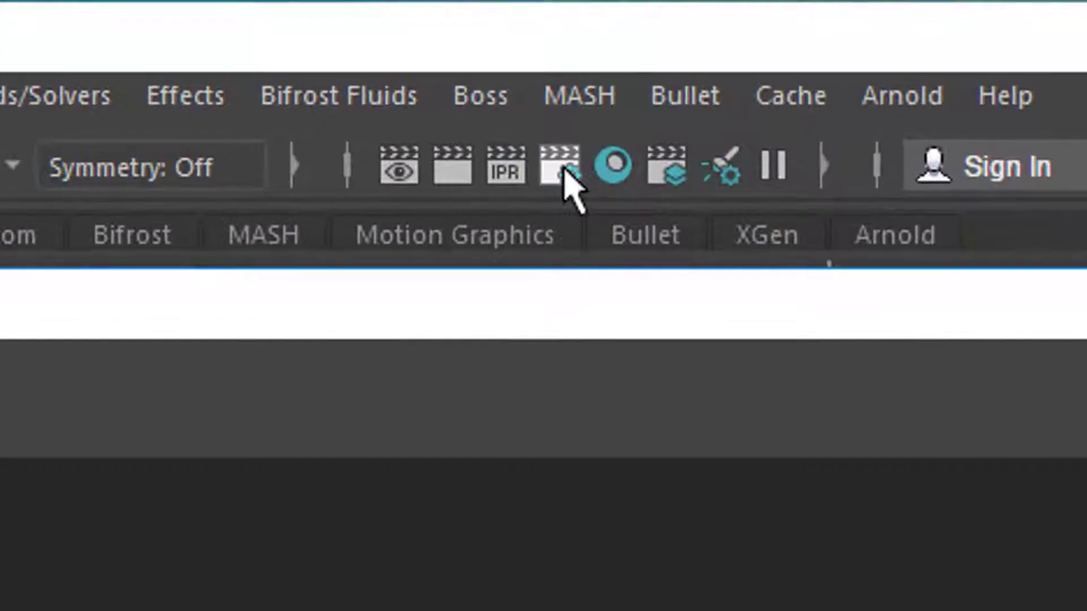
- In Render Settings' Arnold Renderer section, set the Filter Type to contour for black outlines
left_click(559, 166)
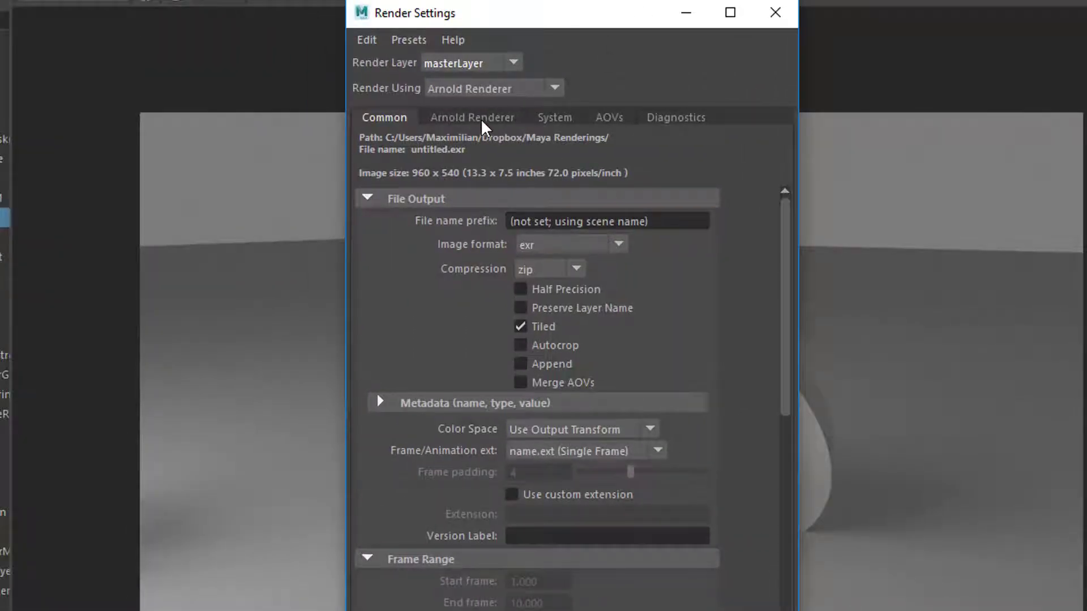
left_click(472, 116)
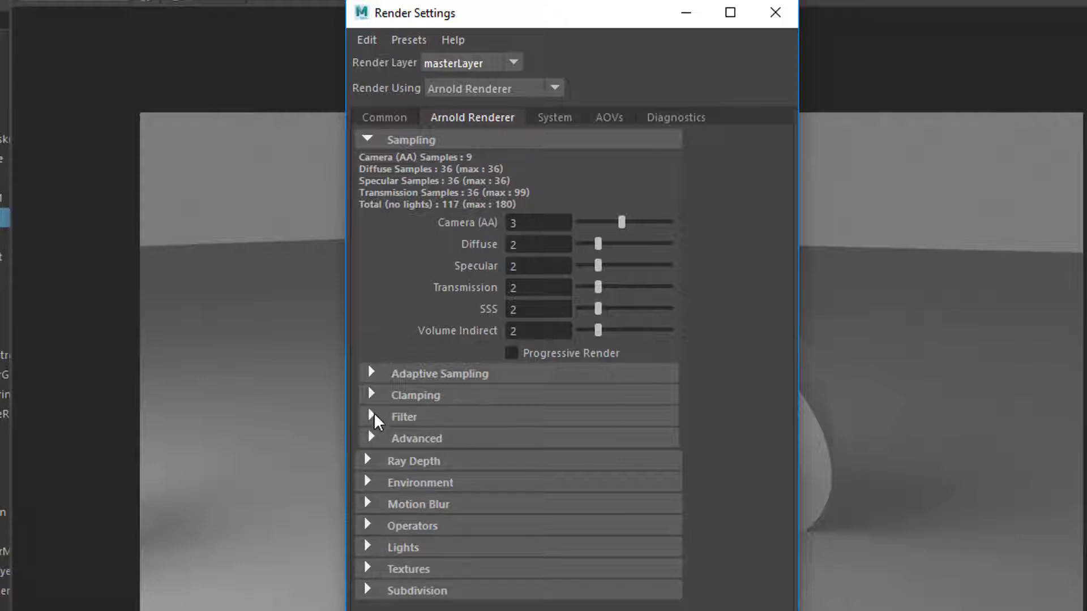
left_click(370, 417)
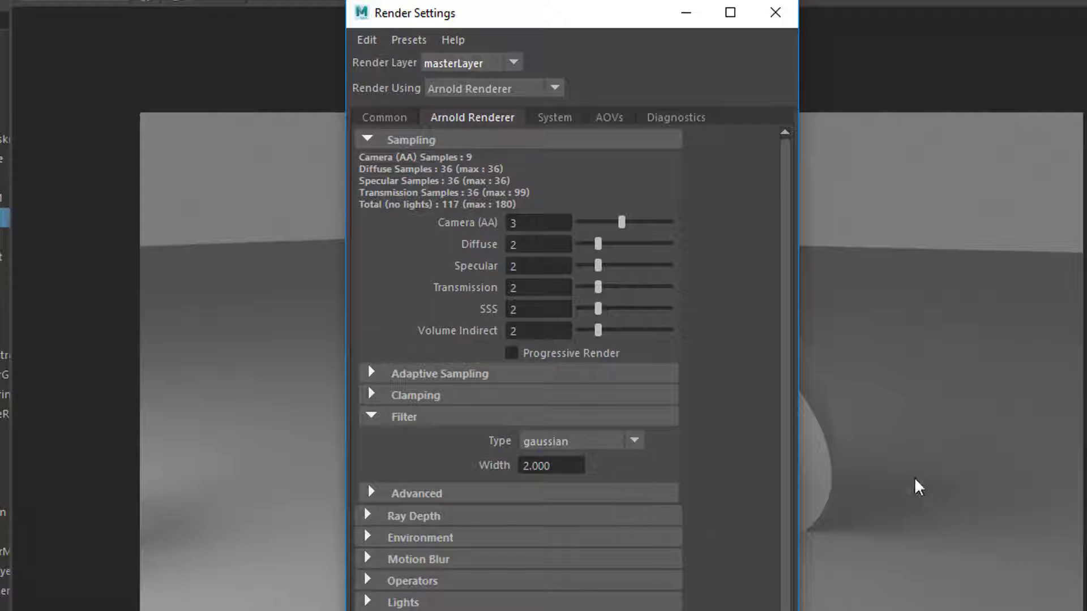
mouse_move(657, 39)
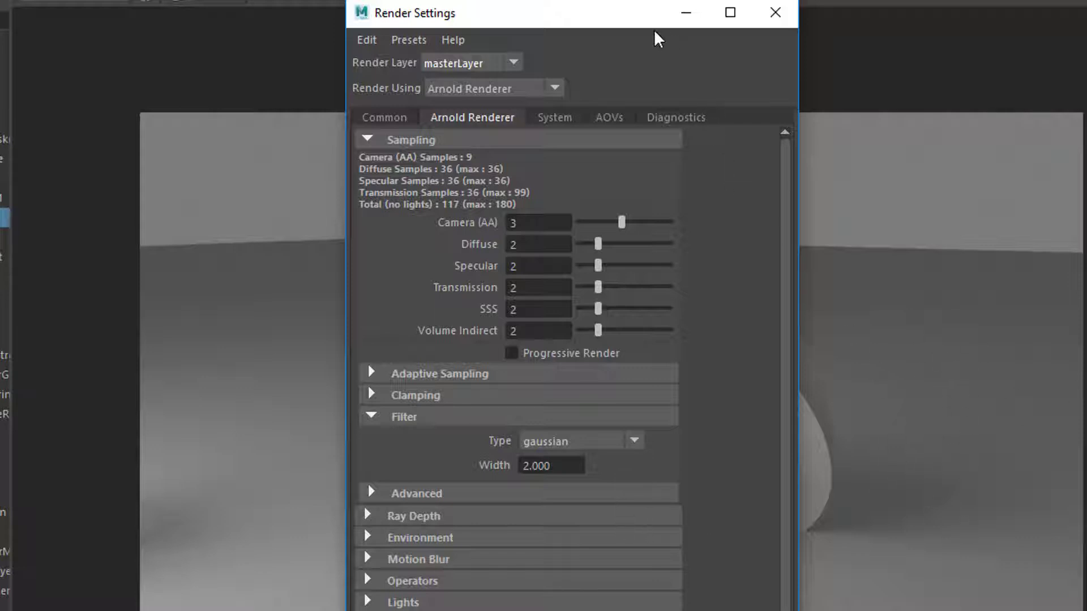
mouse_move(636, 460)
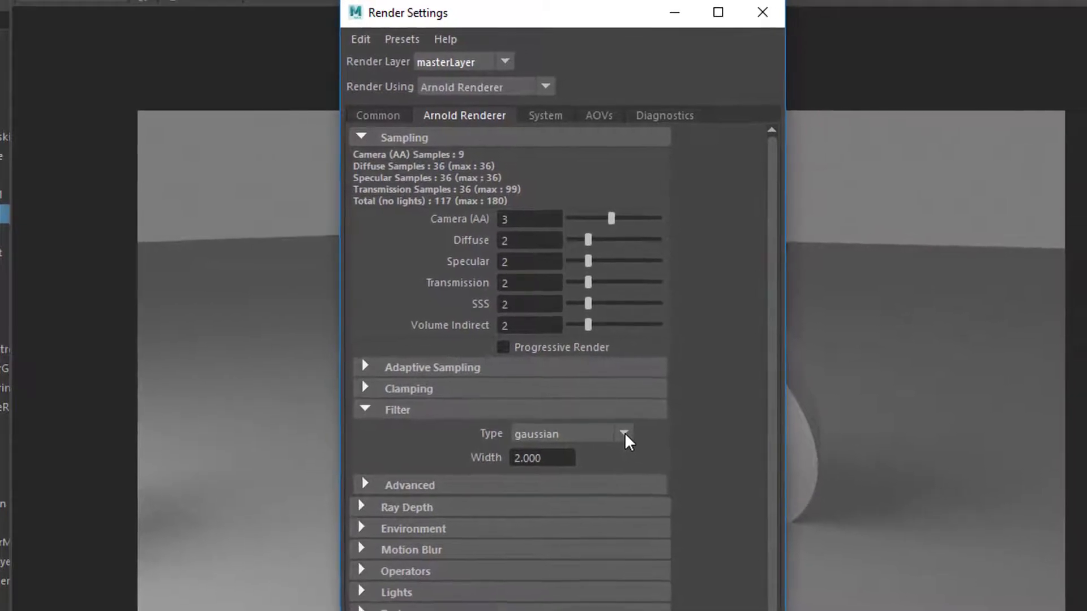
left_click(622, 433)
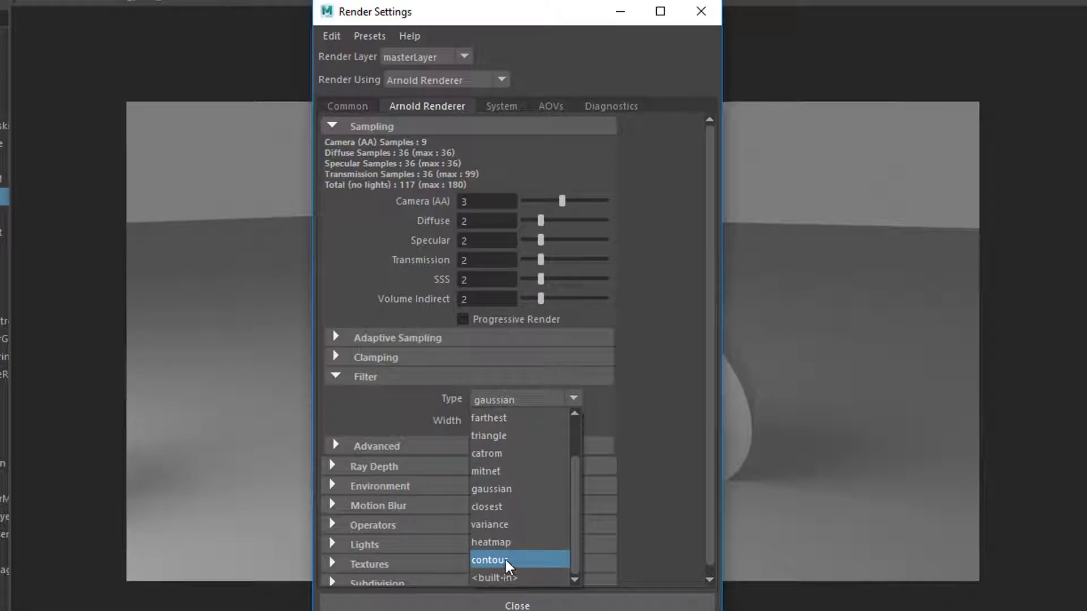
left_click(490, 560)
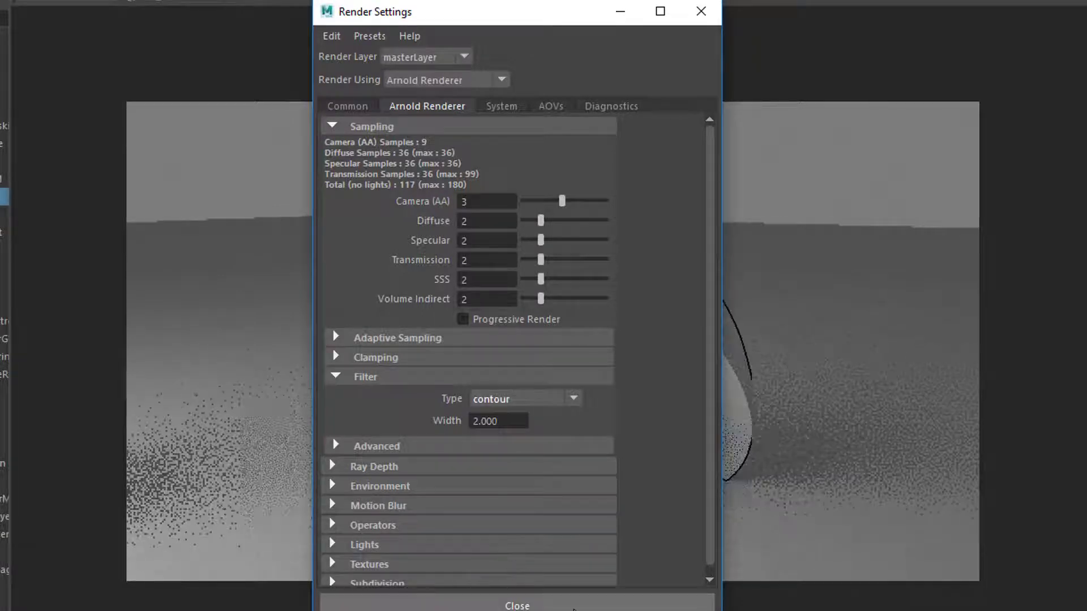
left_click(517, 605)
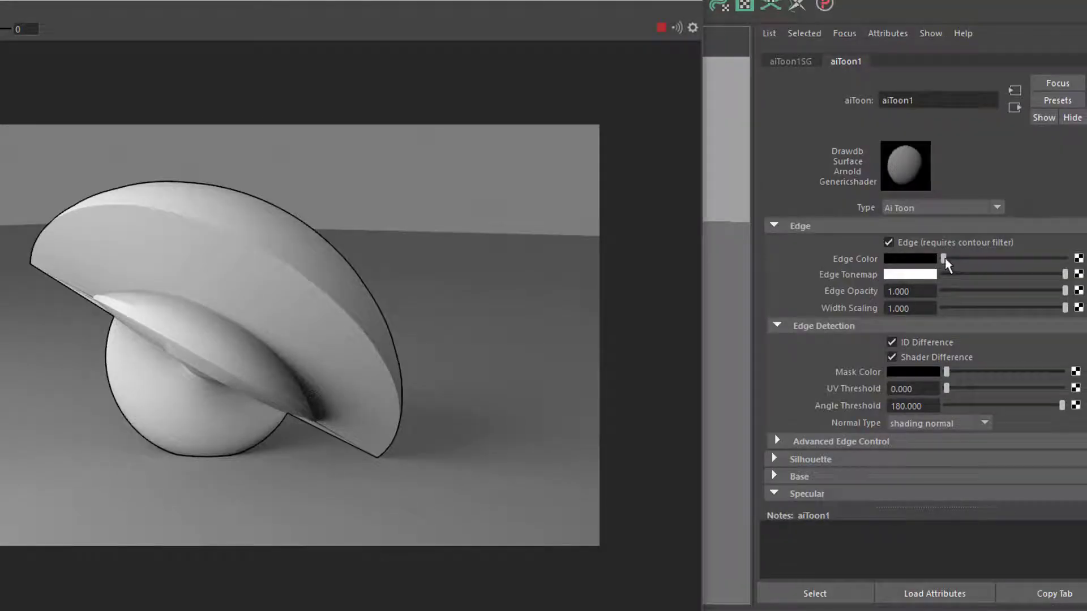
- Raise aiToon1's Specular Weight to about 0.42 for glossy highlights on the outlined shape
left_click(910, 258)
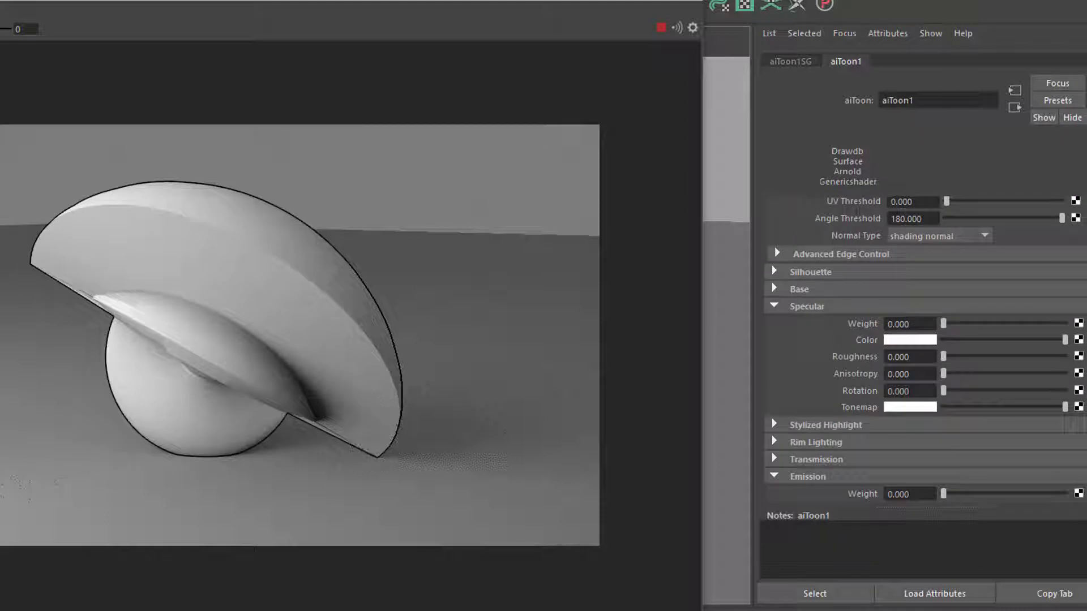
scroll("down", 3)
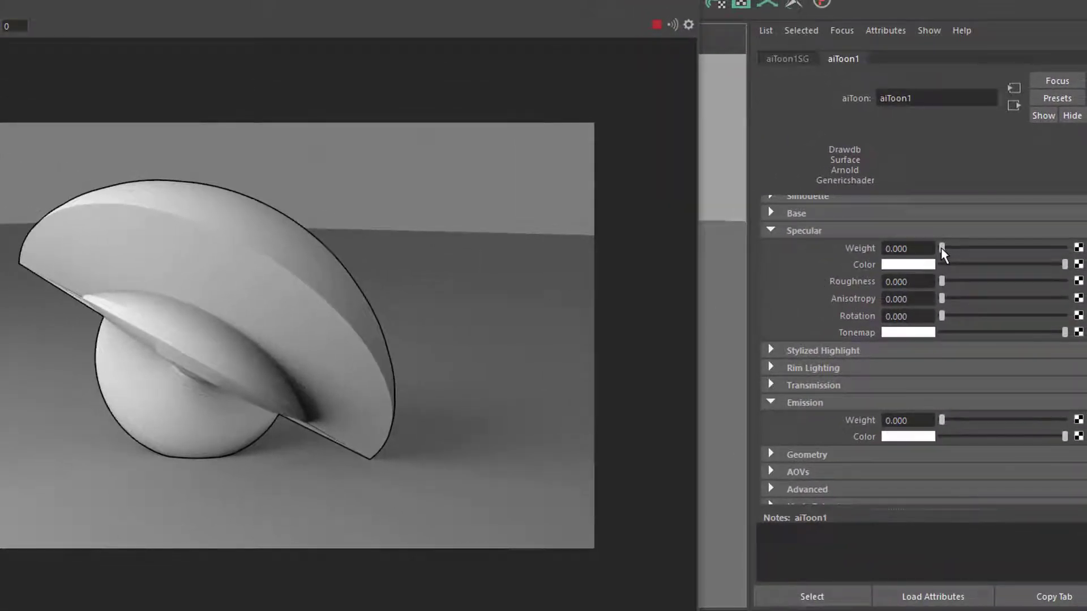
left_click_drag(942, 248, 990, 247)
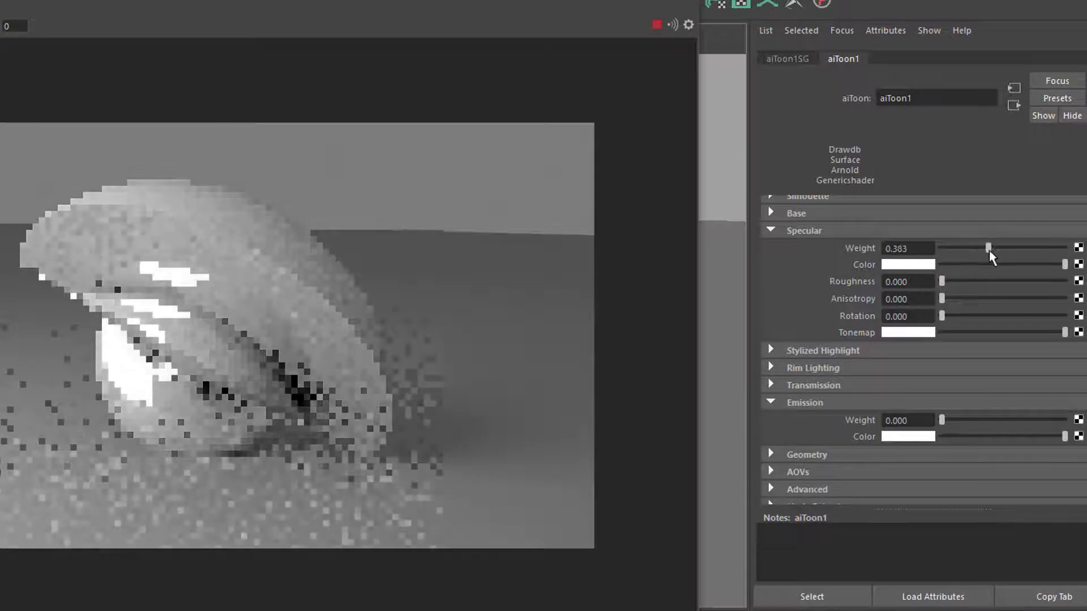
left_click_drag(987, 248, 991, 248)
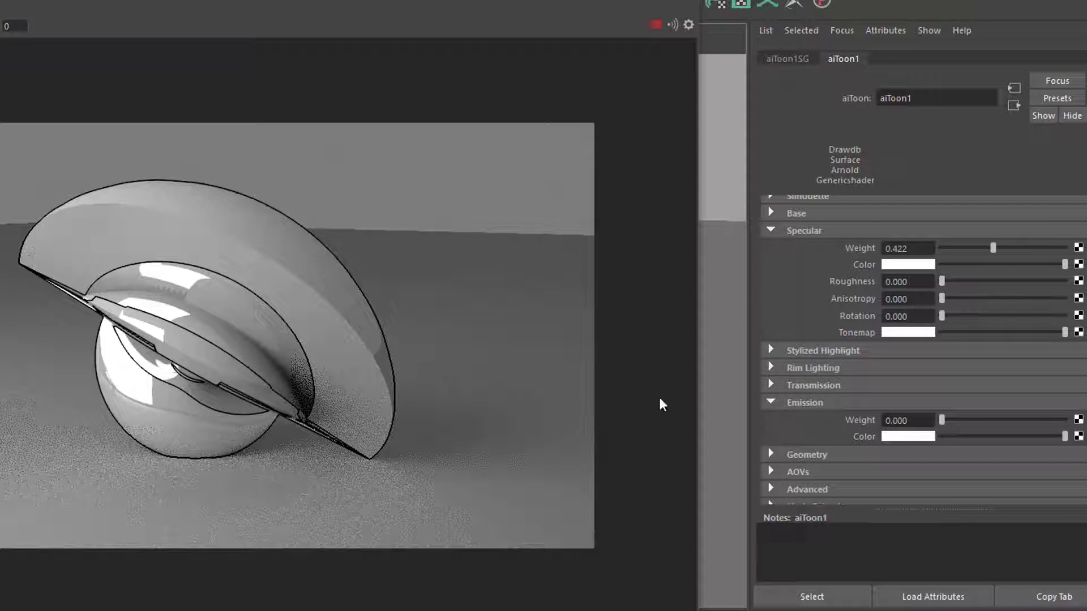
mouse_move(807, 405)
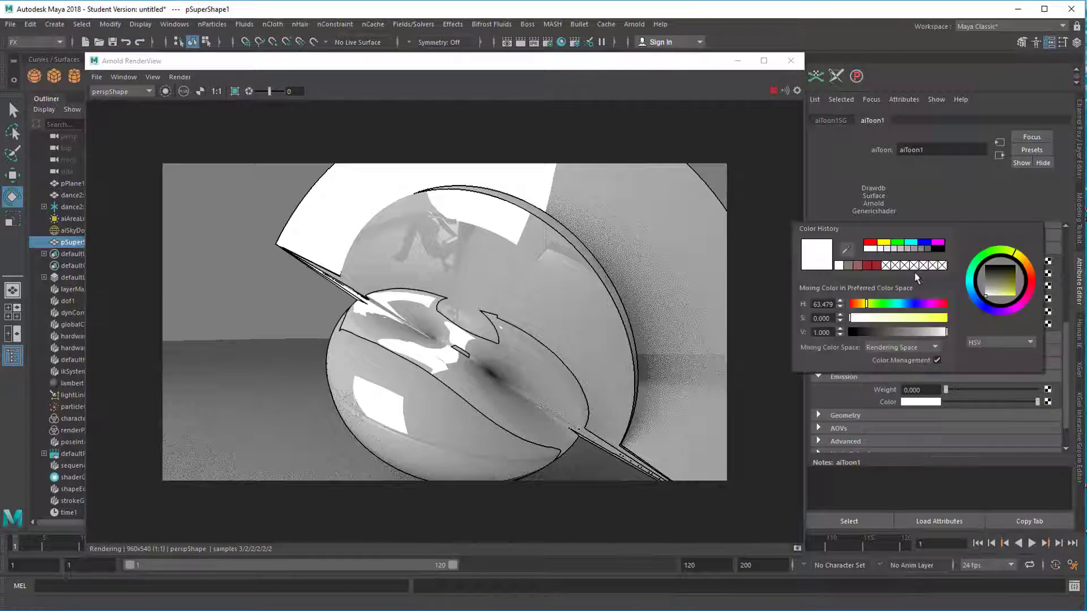
- Pick a brighter colour from the Color History picker for an aiToon1 swatch
left_click(995, 290)
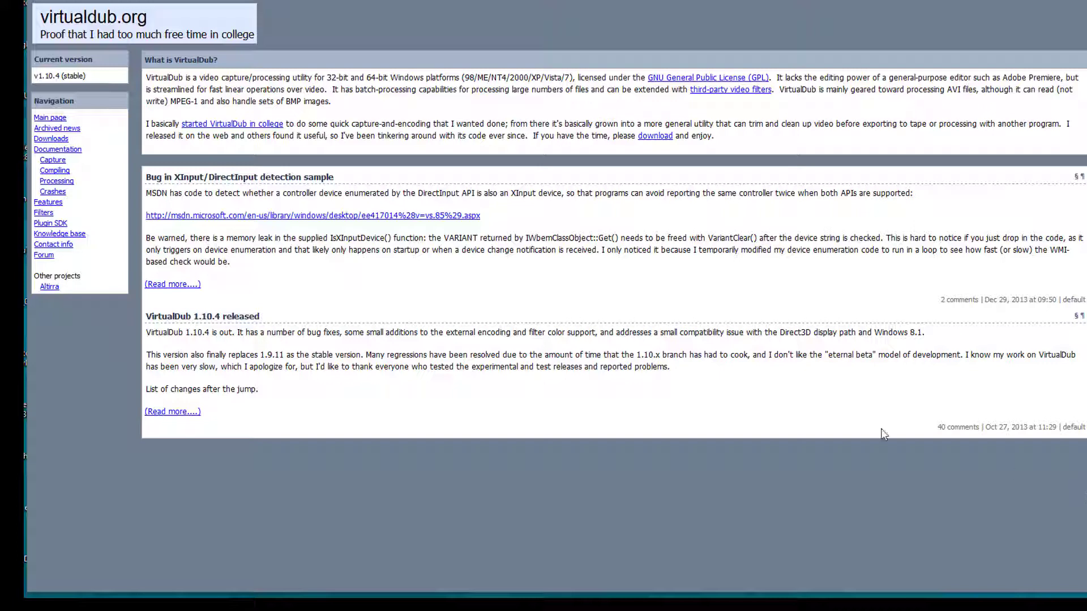
mouse_move(124, 29)
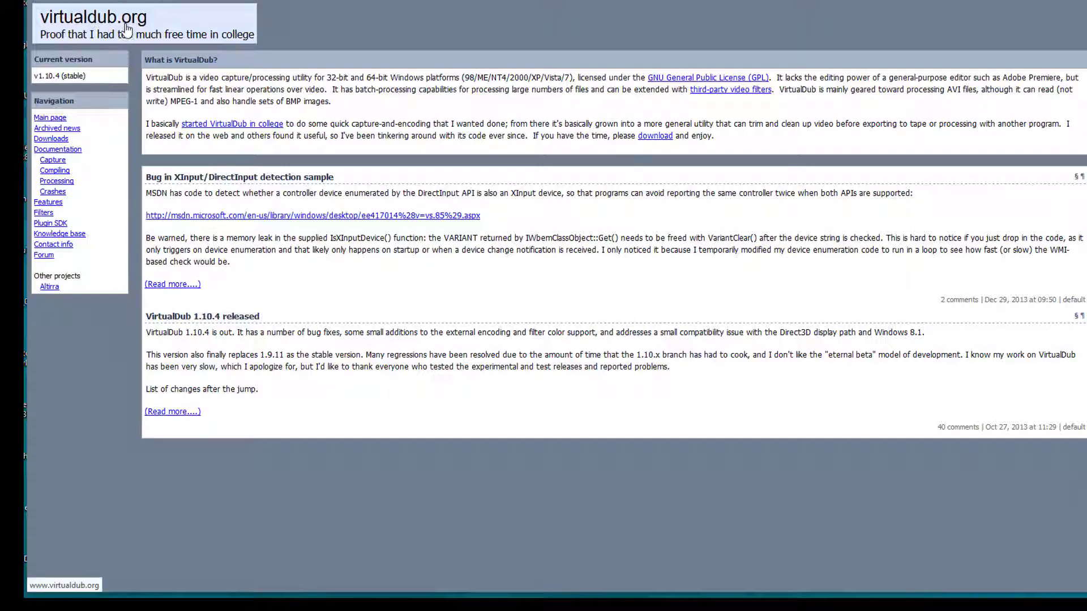
mouse_move(540, 428)
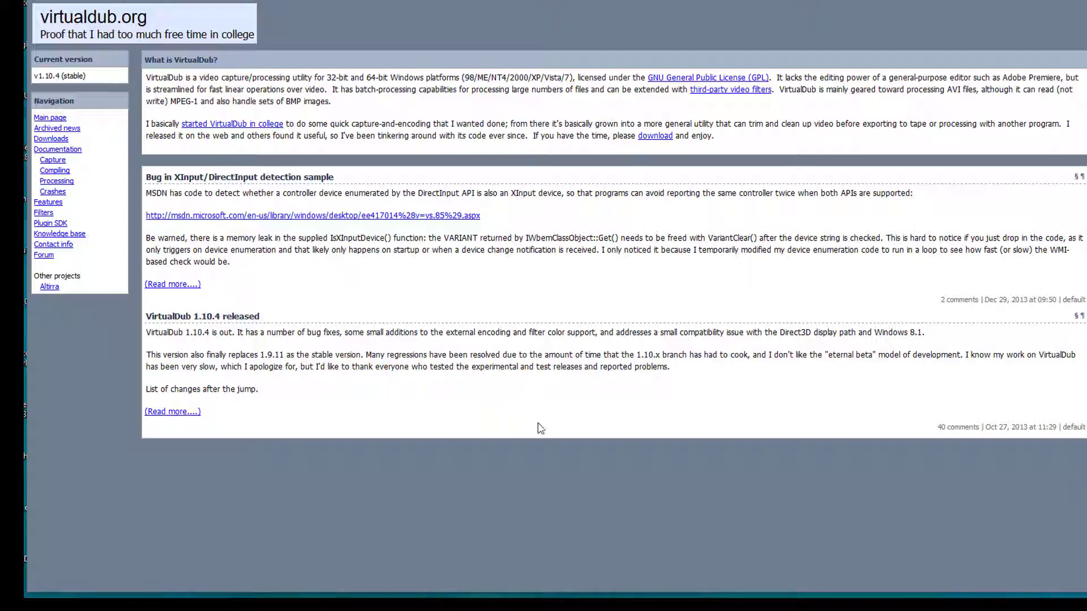
mouse_move(572, 464)
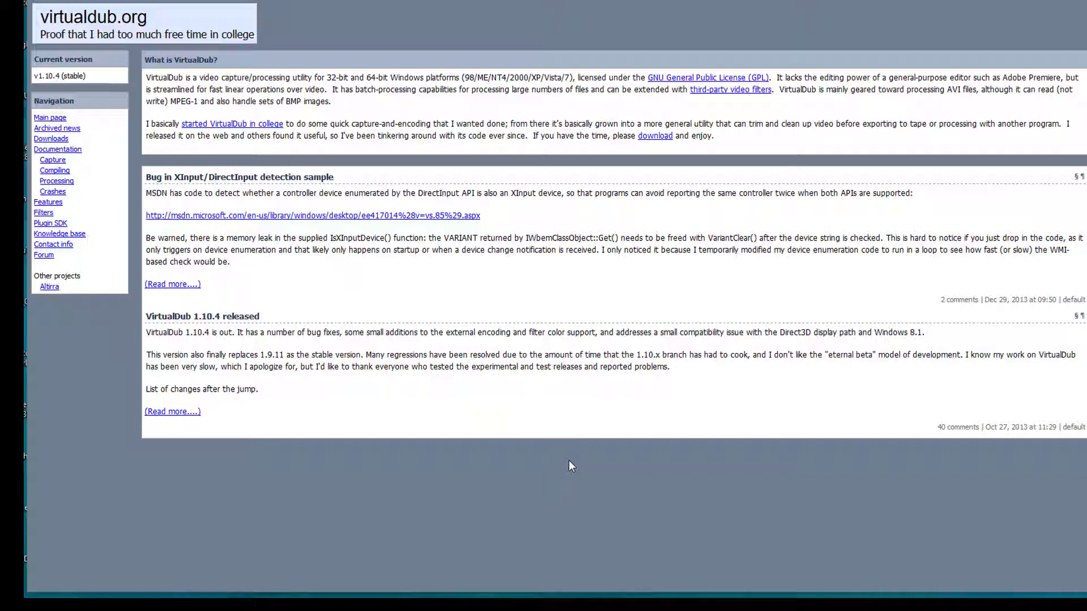
mouse_move(563, 464)
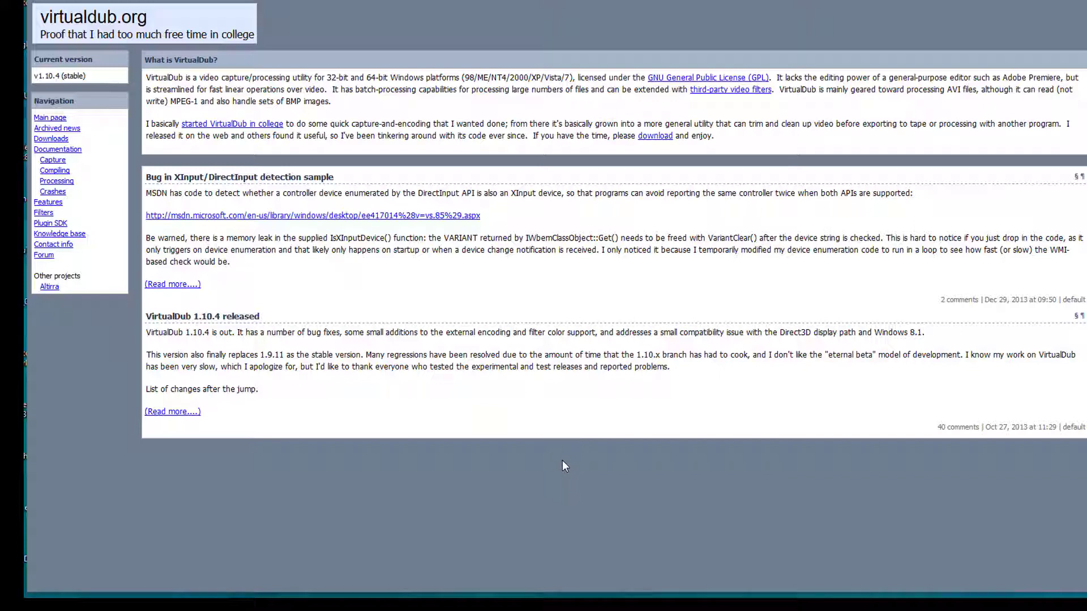
mouse_move(562, 468)
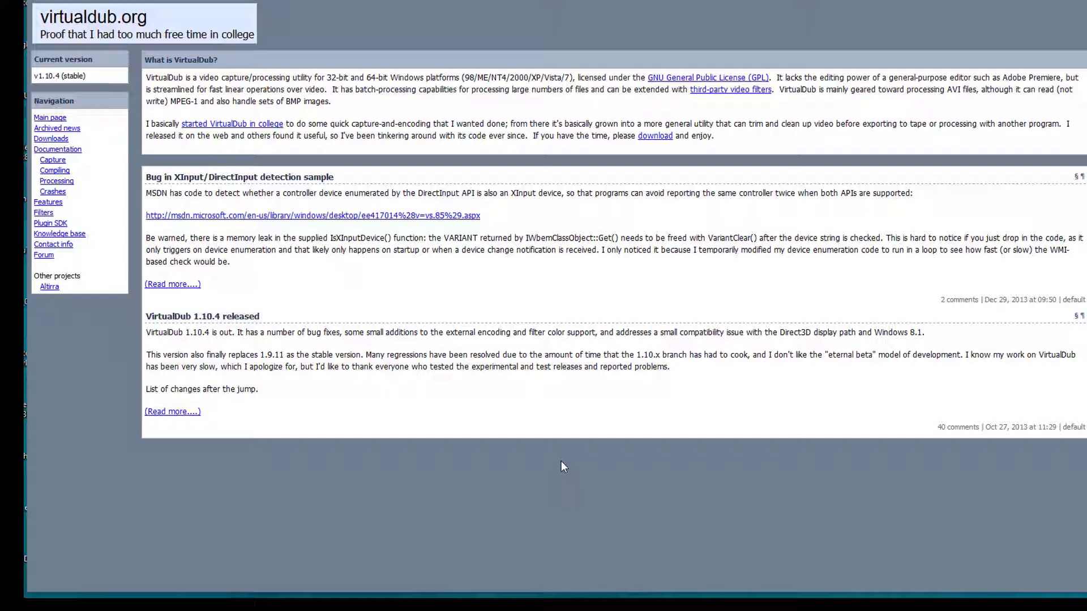
mouse_move(548, 466)
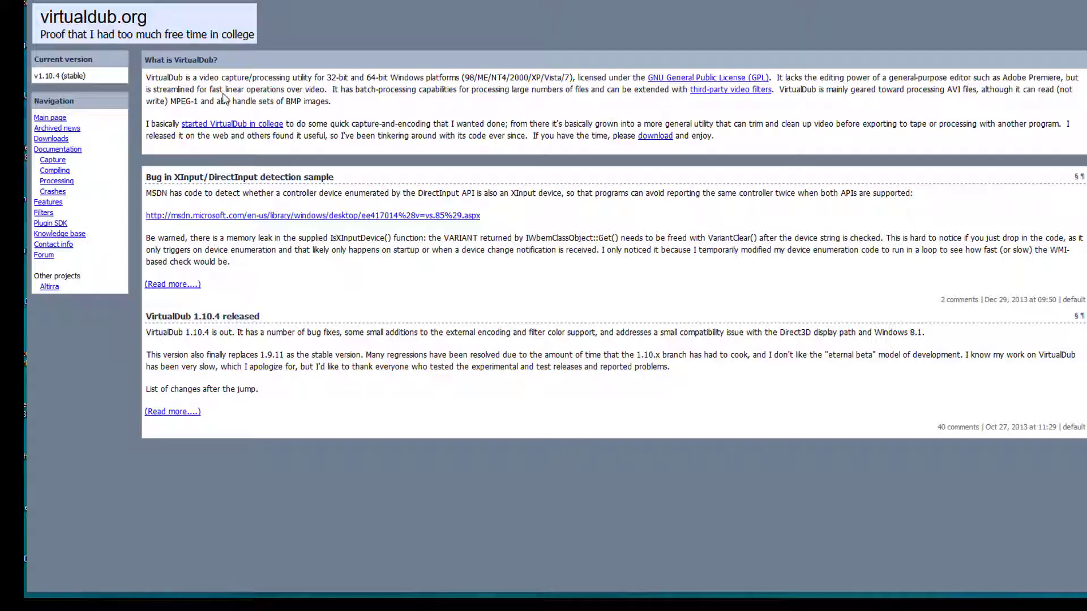
mouse_move(332, 173)
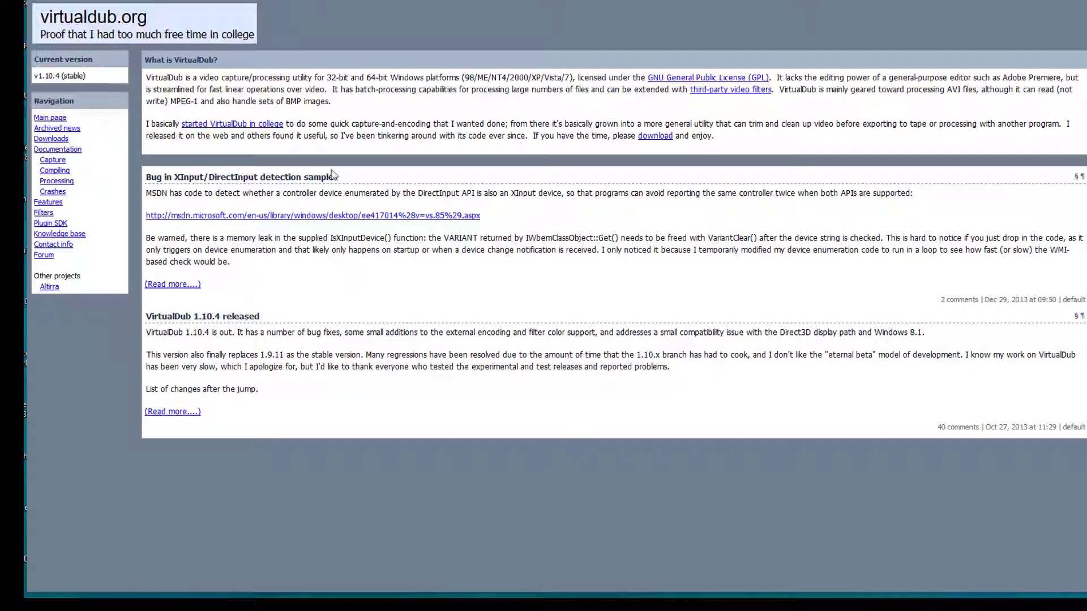
mouse_move(655, 145)
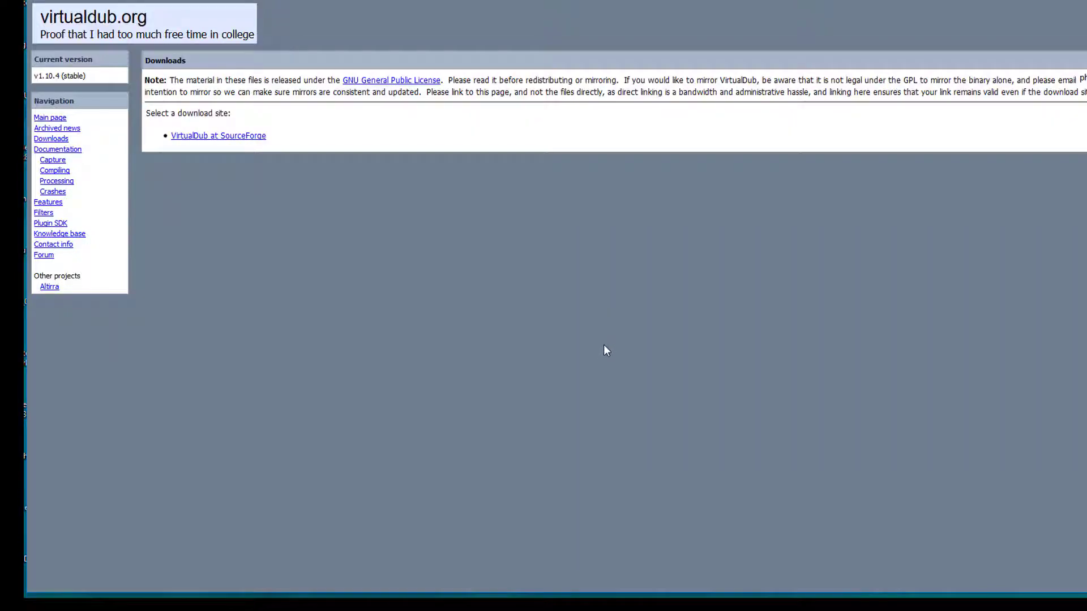
- Go to the VirtualDub downloads on SourceForge and find the x64 release build
left_click(217, 135)
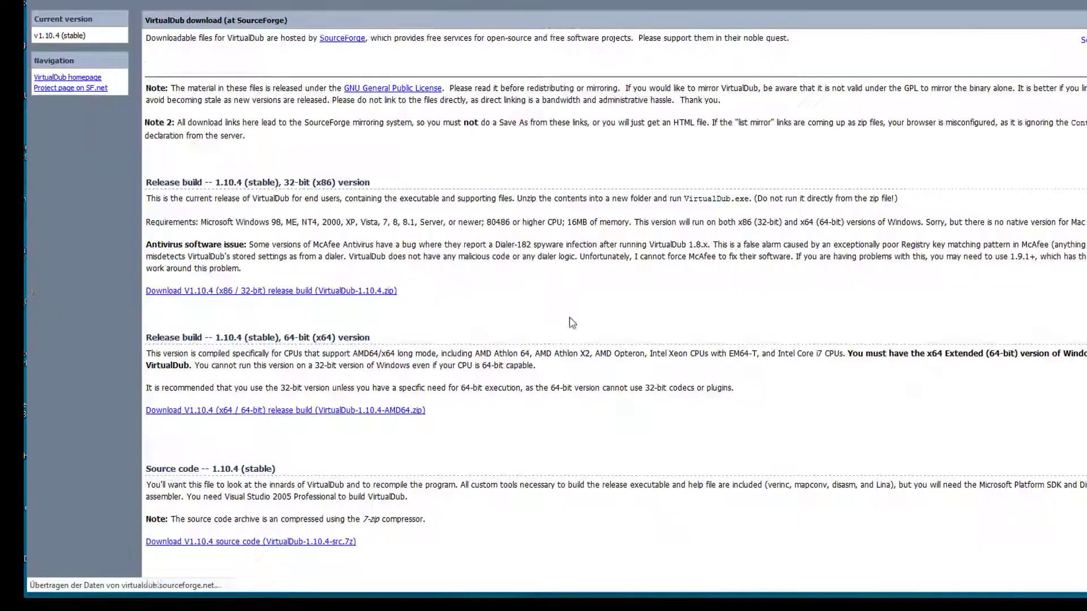
scroll("down", 3)
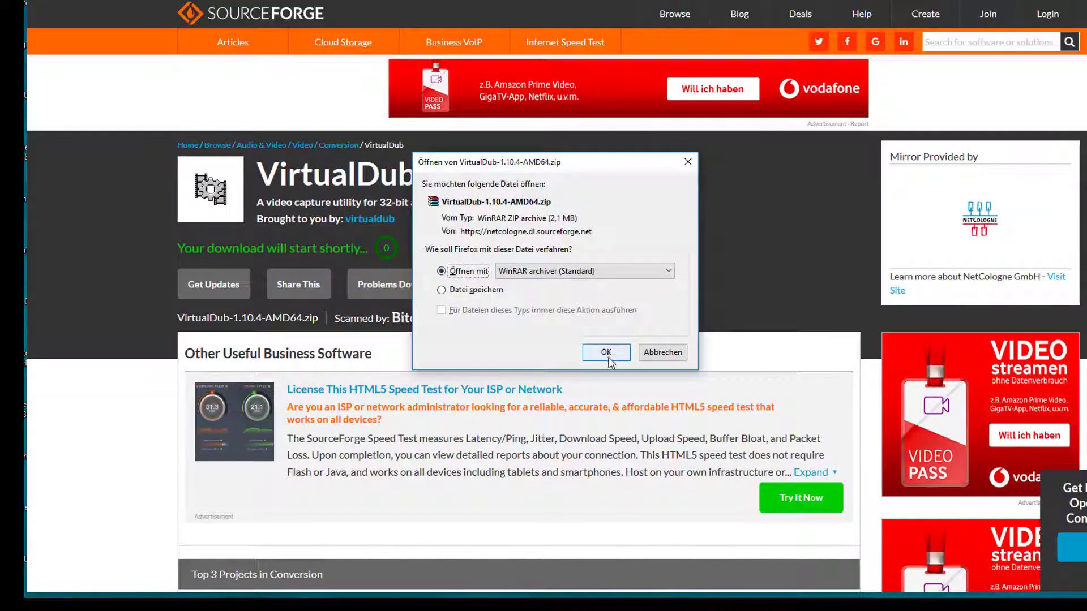
- Open VirtualDub-1.10.4-AMD64.zip in WinRAR and select Veedub64.exe
left_click(605, 352)
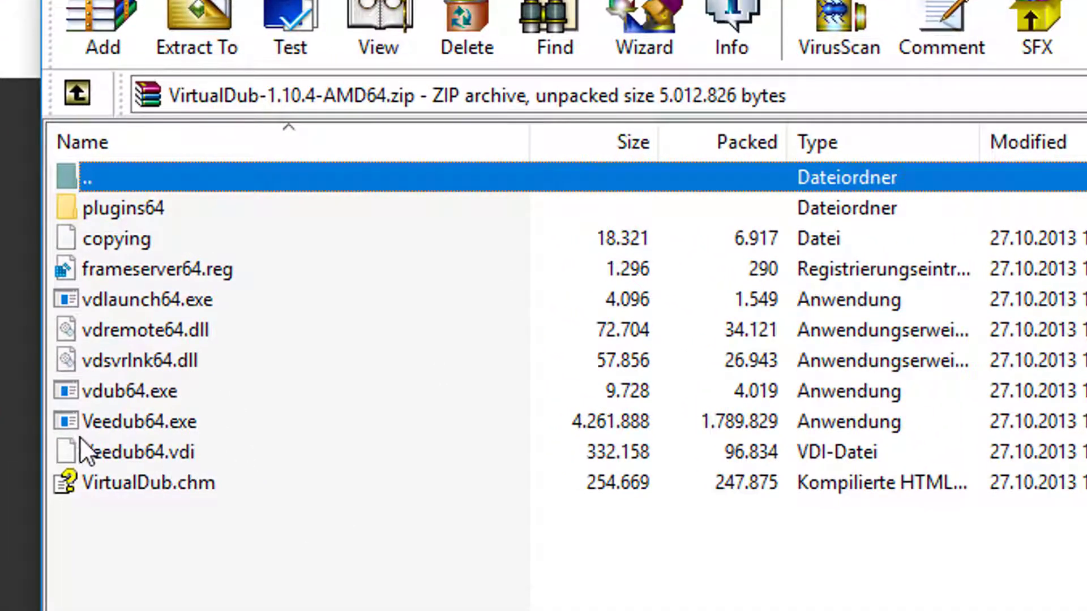
mouse_move(219, 448)
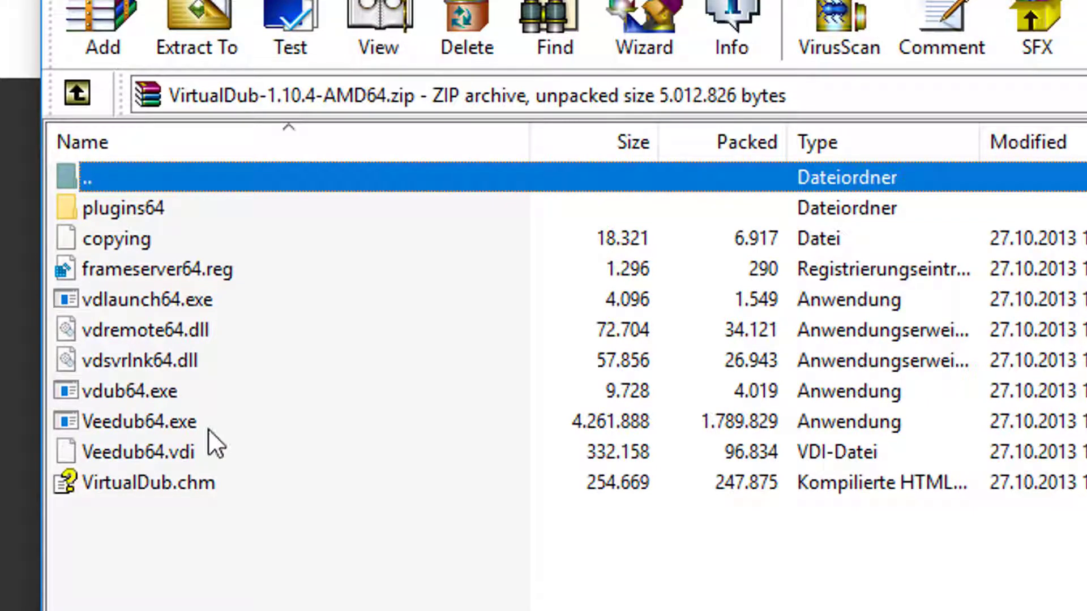
mouse_move(84, 430)
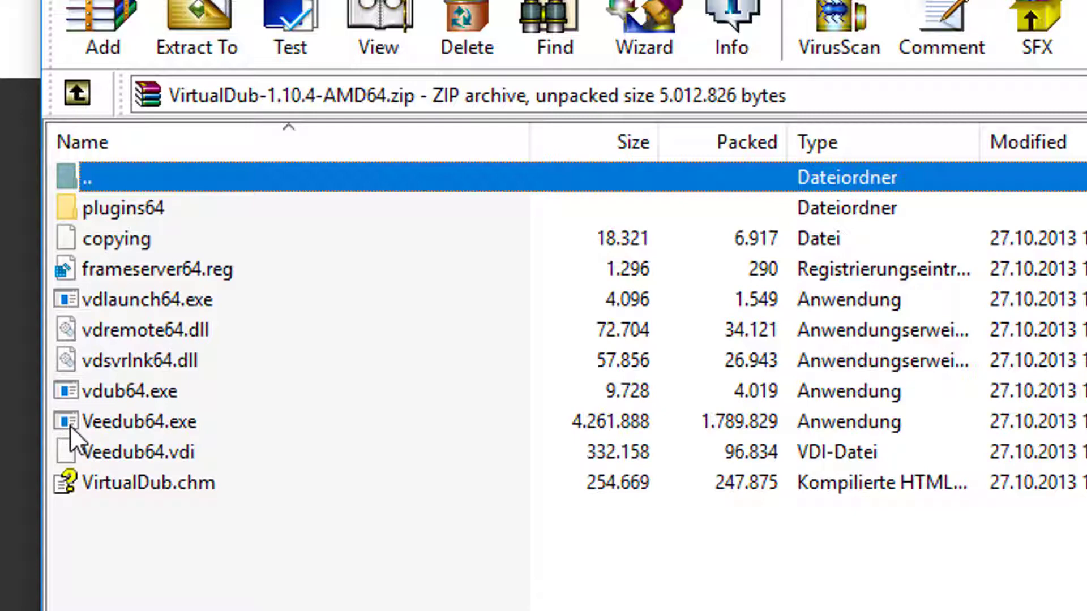
left_click(139, 421)
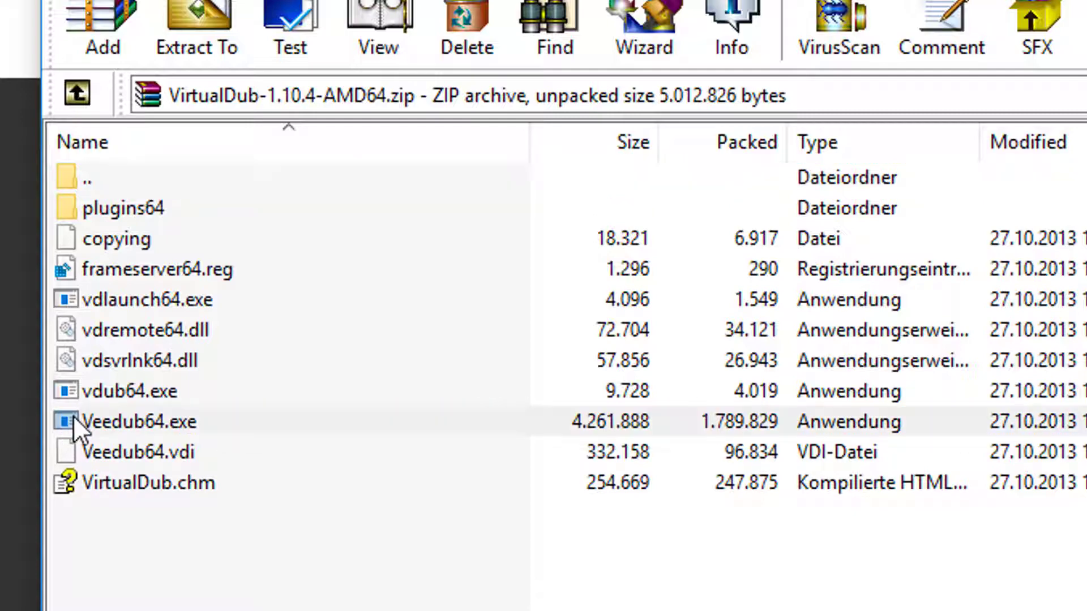
- Launch Veedub64.exe and load the ToonDanceWithSupershape.0001.png frame sequence as a video
double_click(138, 421)
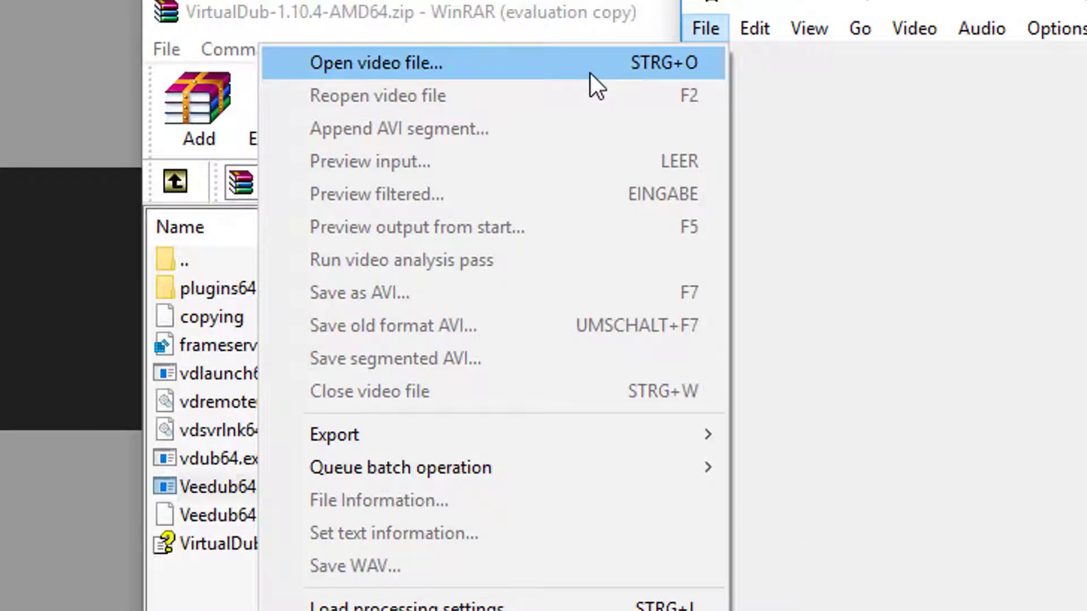
left_click(377, 63)
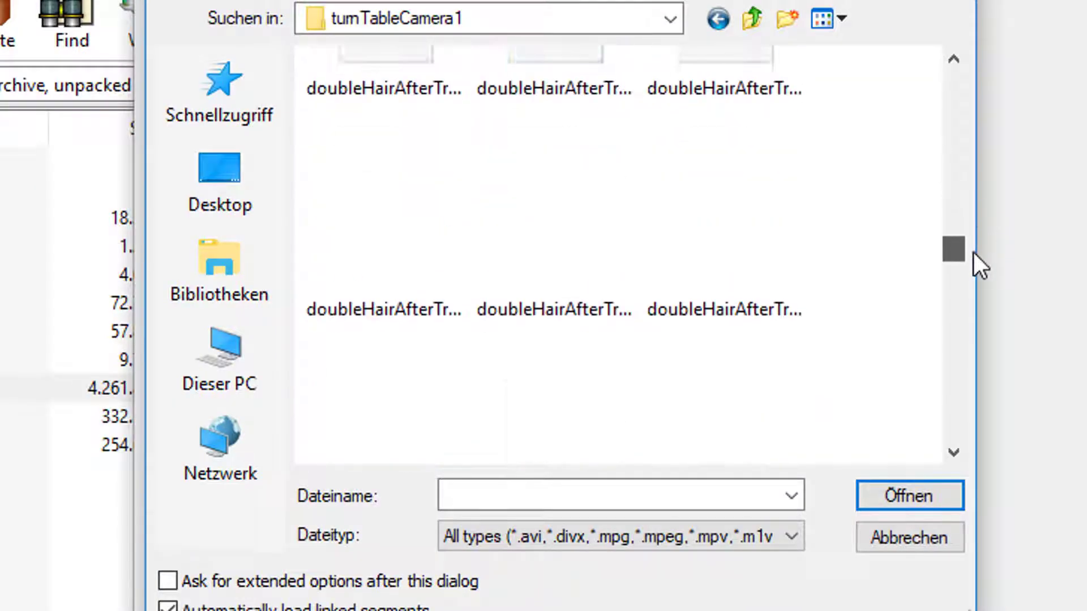
scroll("down", 3)
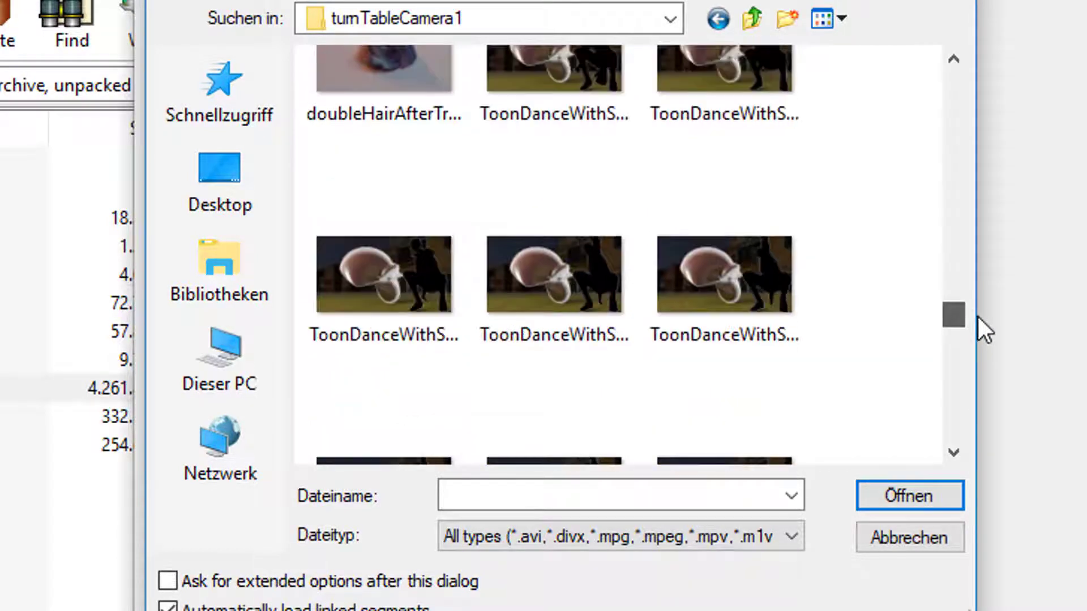
left_click(554, 145)
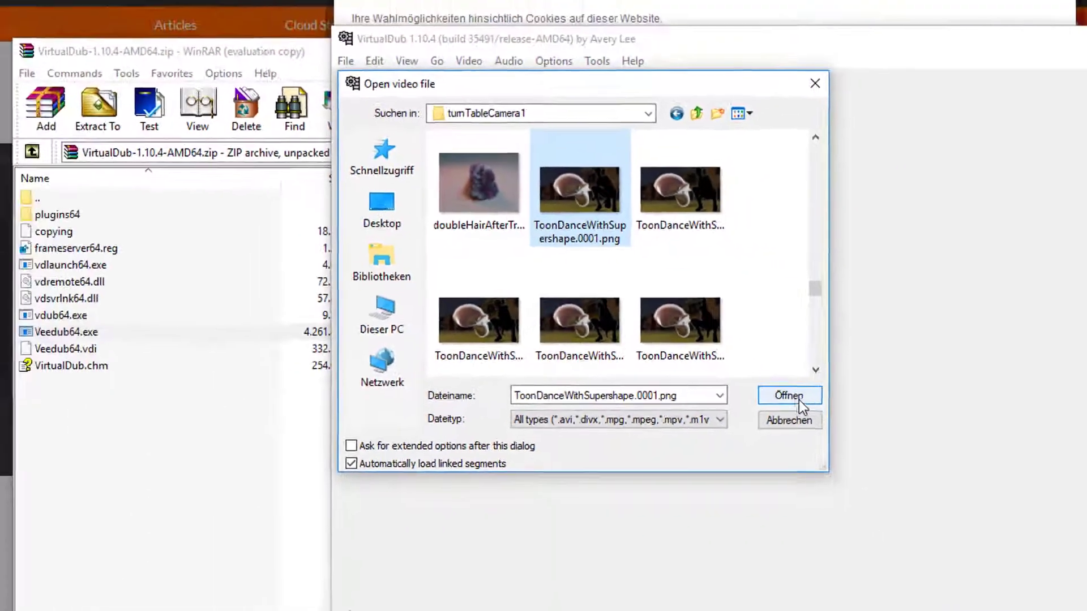
left_click(788, 395)
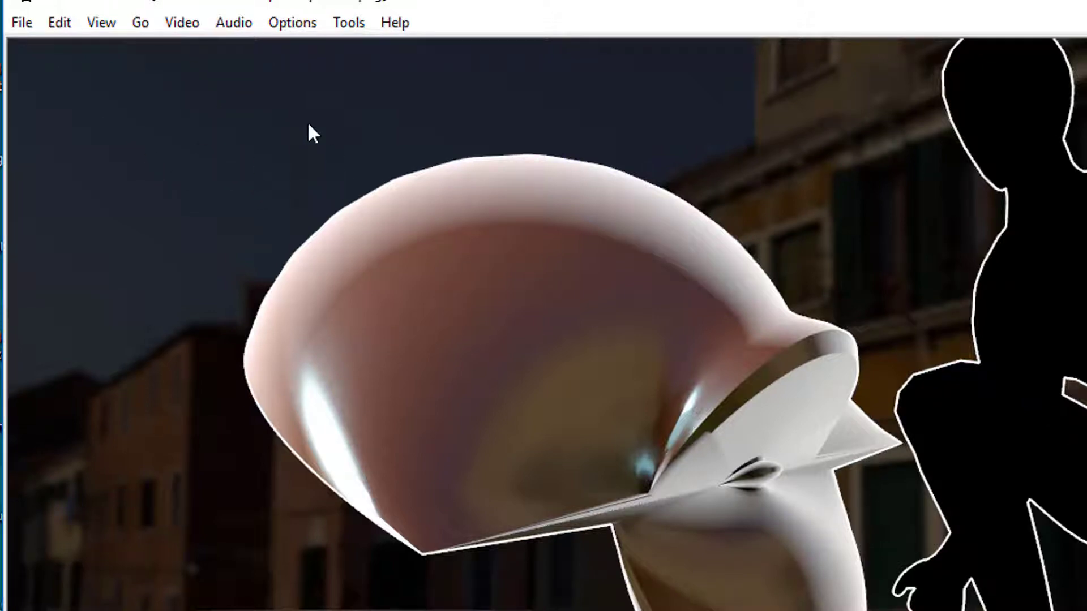
- Change the source frame rate from 10 to 15 fps via Video > Frame Rate
left_click(181, 22)
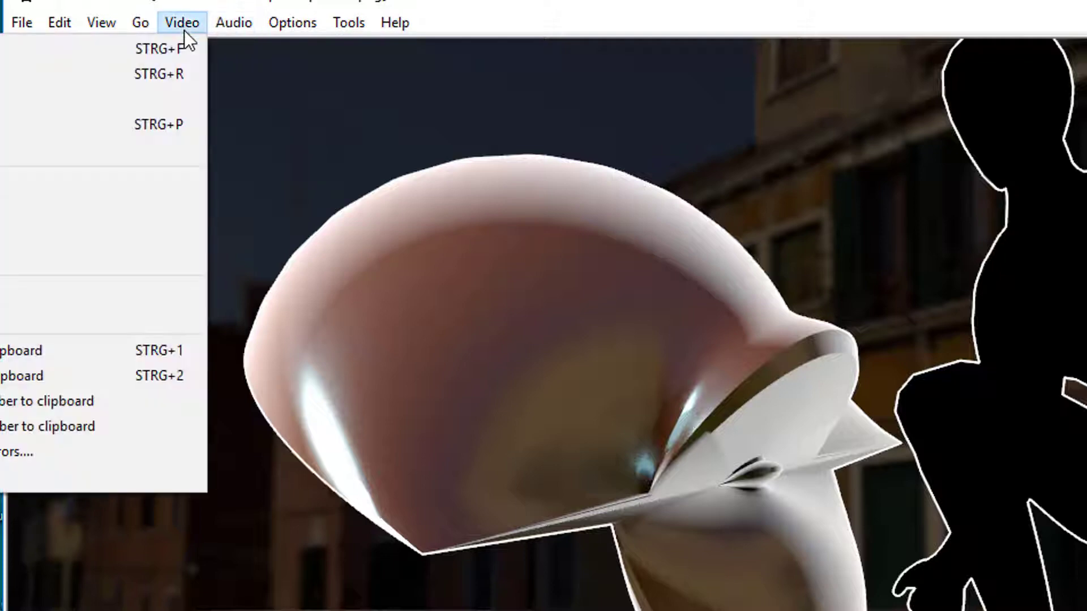
mouse_move(155, 74)
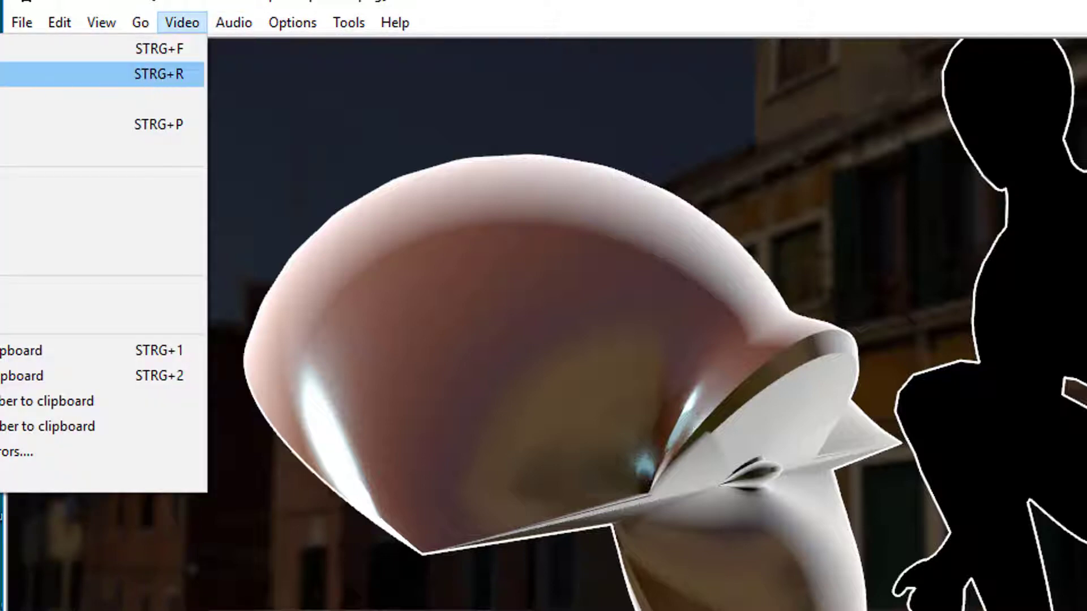
left_click(158, 74)
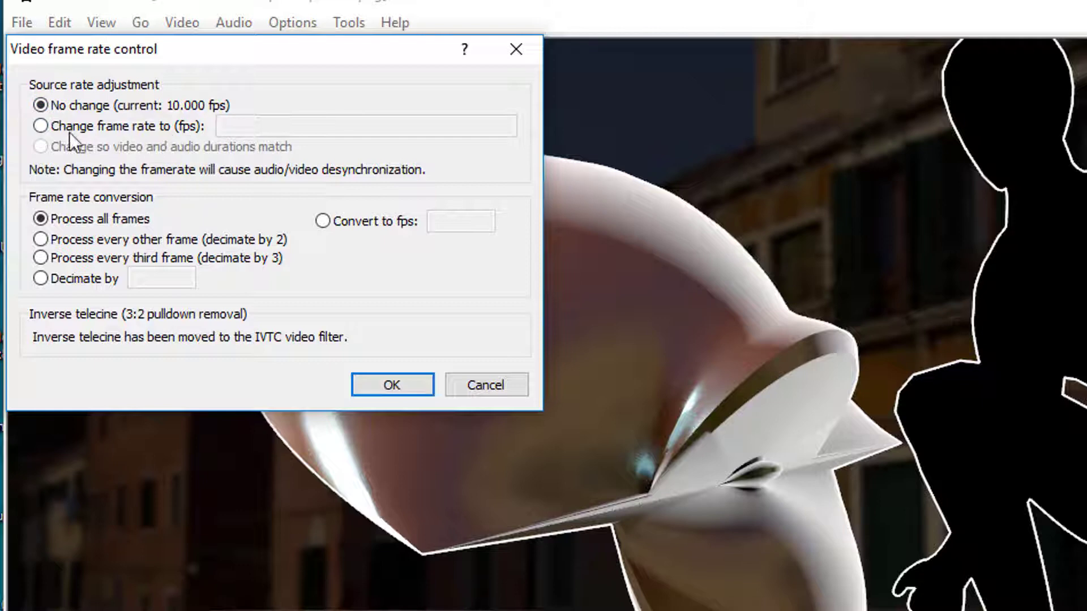
left_click(40, 125)
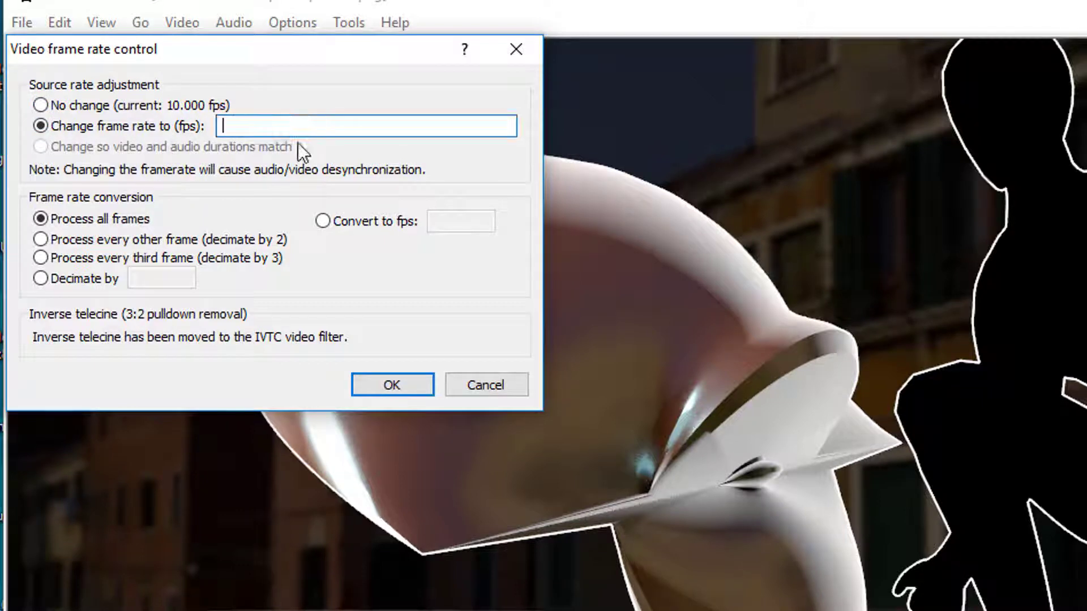
type("15")
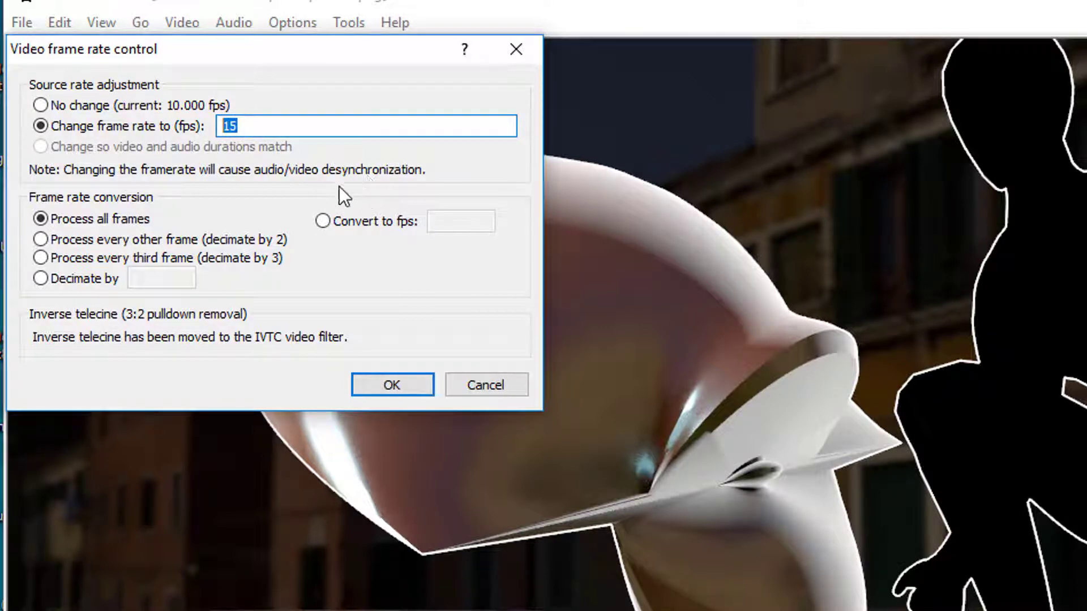
left_click(391, 385)
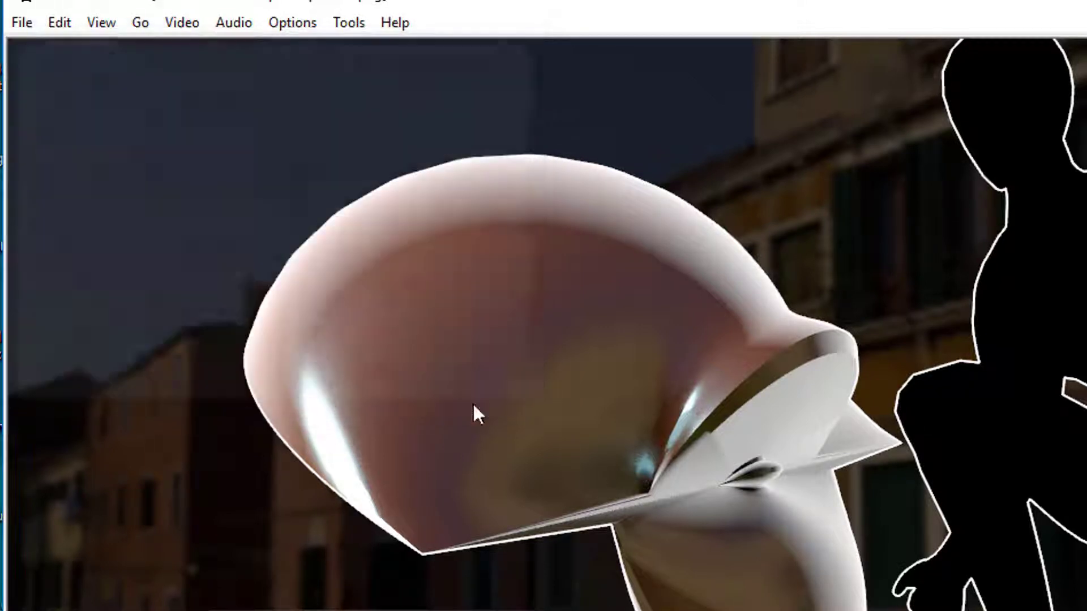